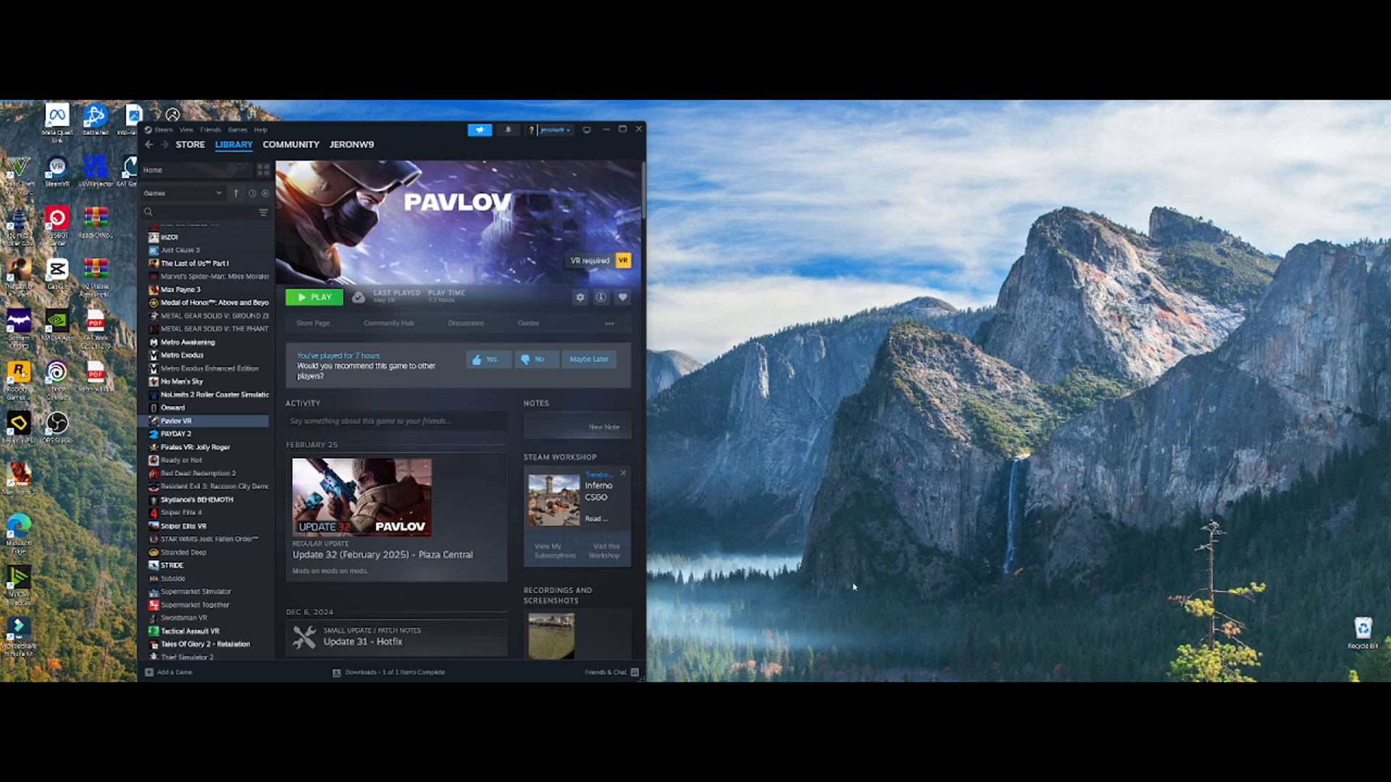
pyautogui.moveTo(853, 587)
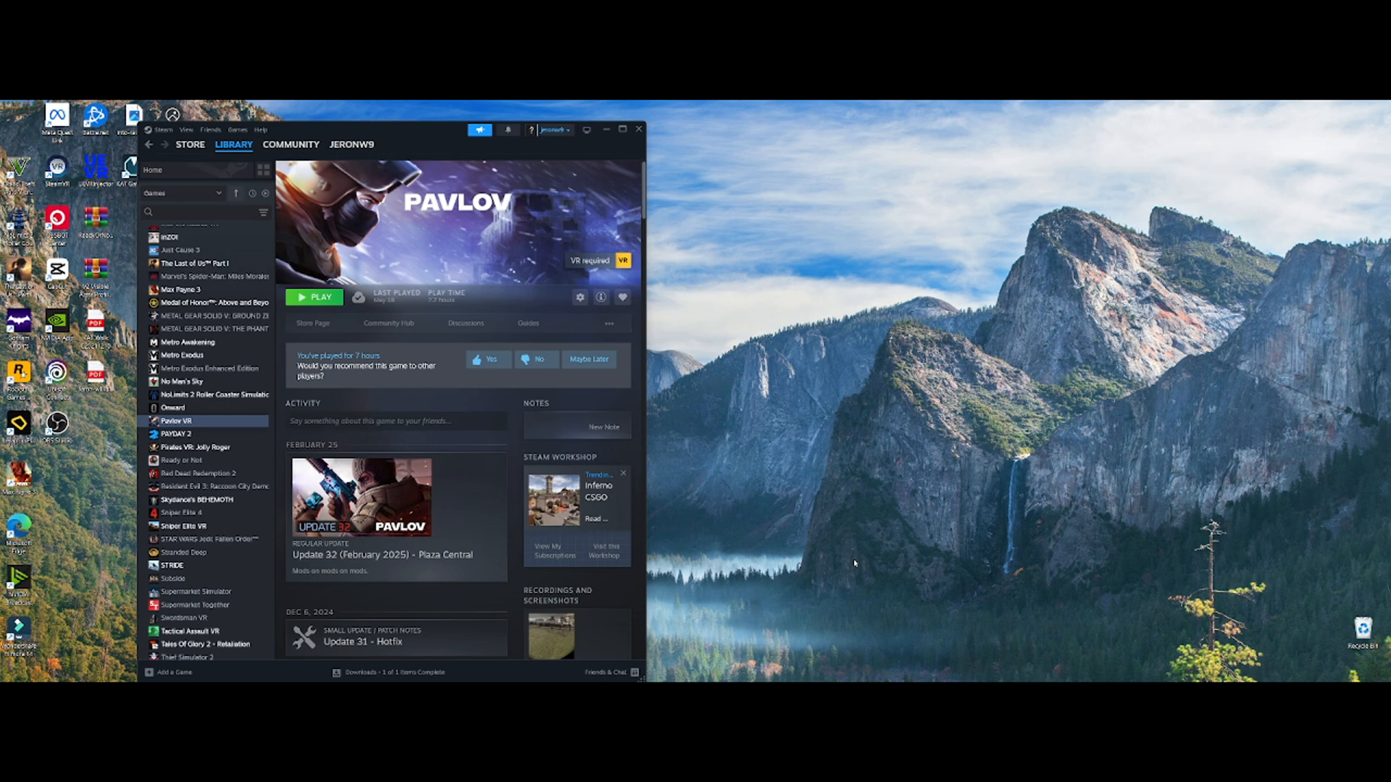
pyautogui.moveTo(731, 477)
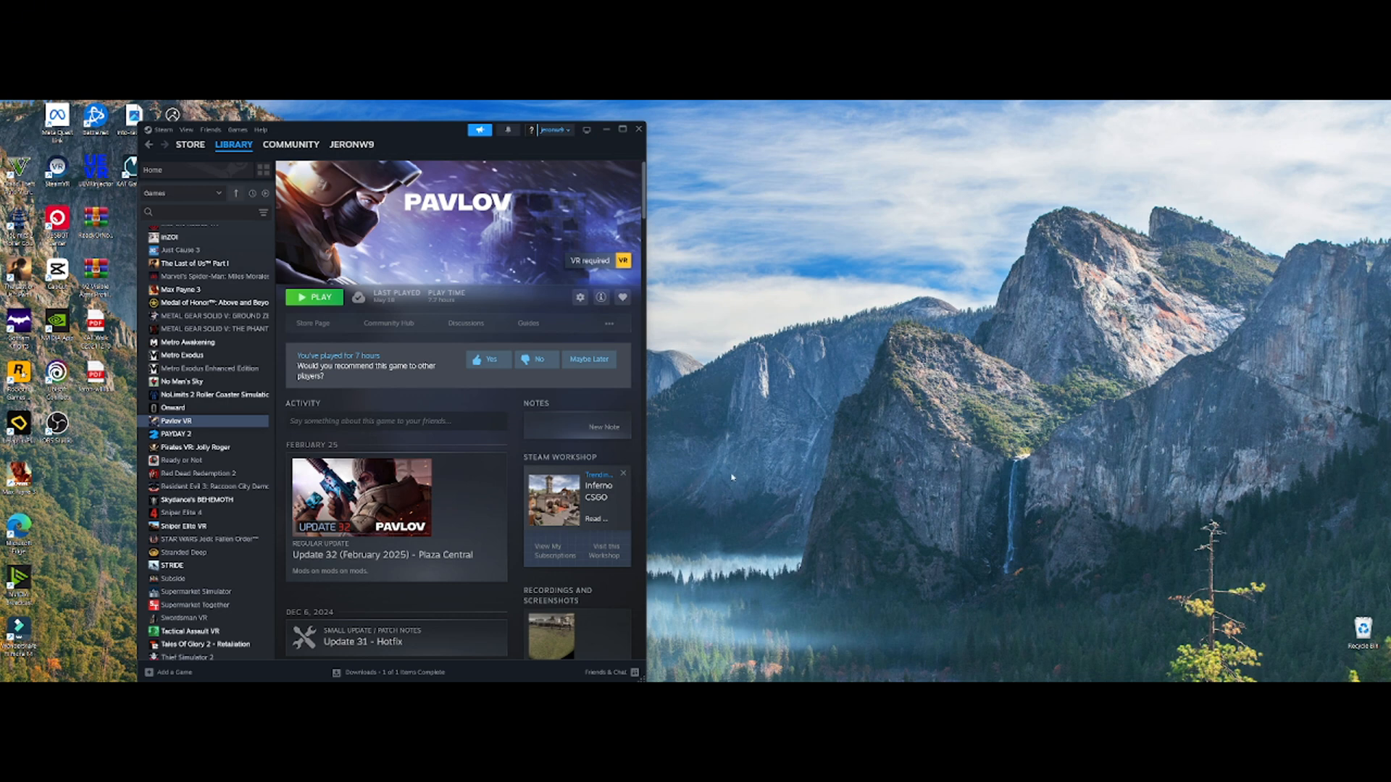
pyautogui.moveTo(705, 639)
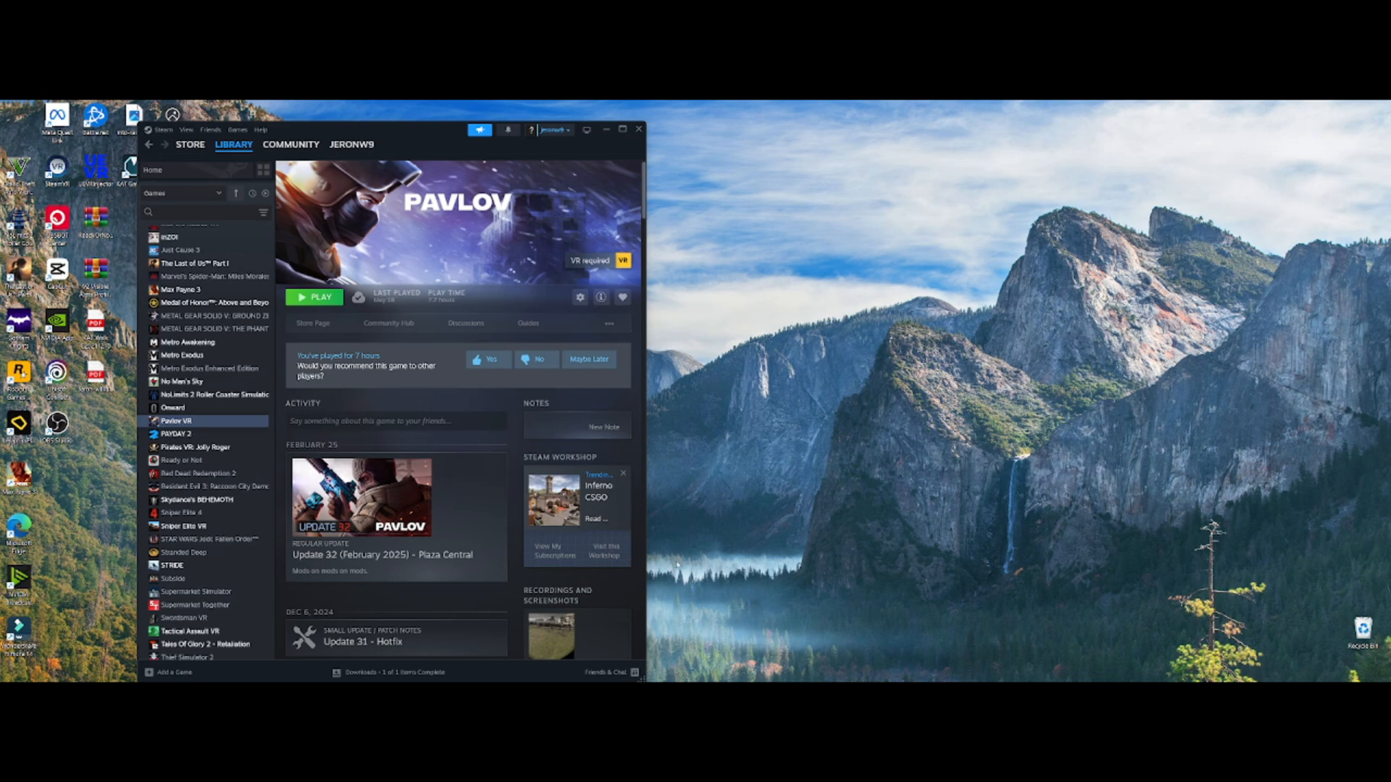
pyautogui.moveTo(677, 548)
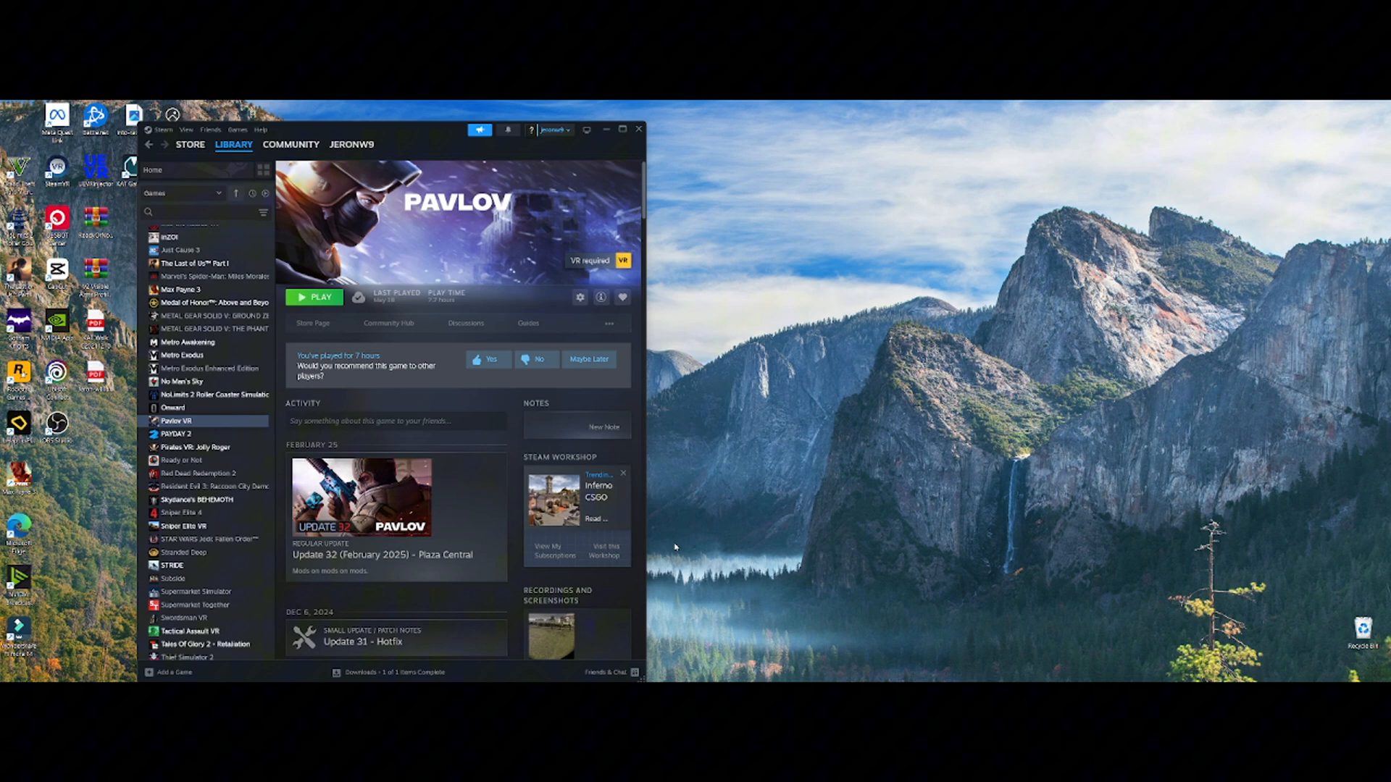
pyautogui.moveTo(675, 536)
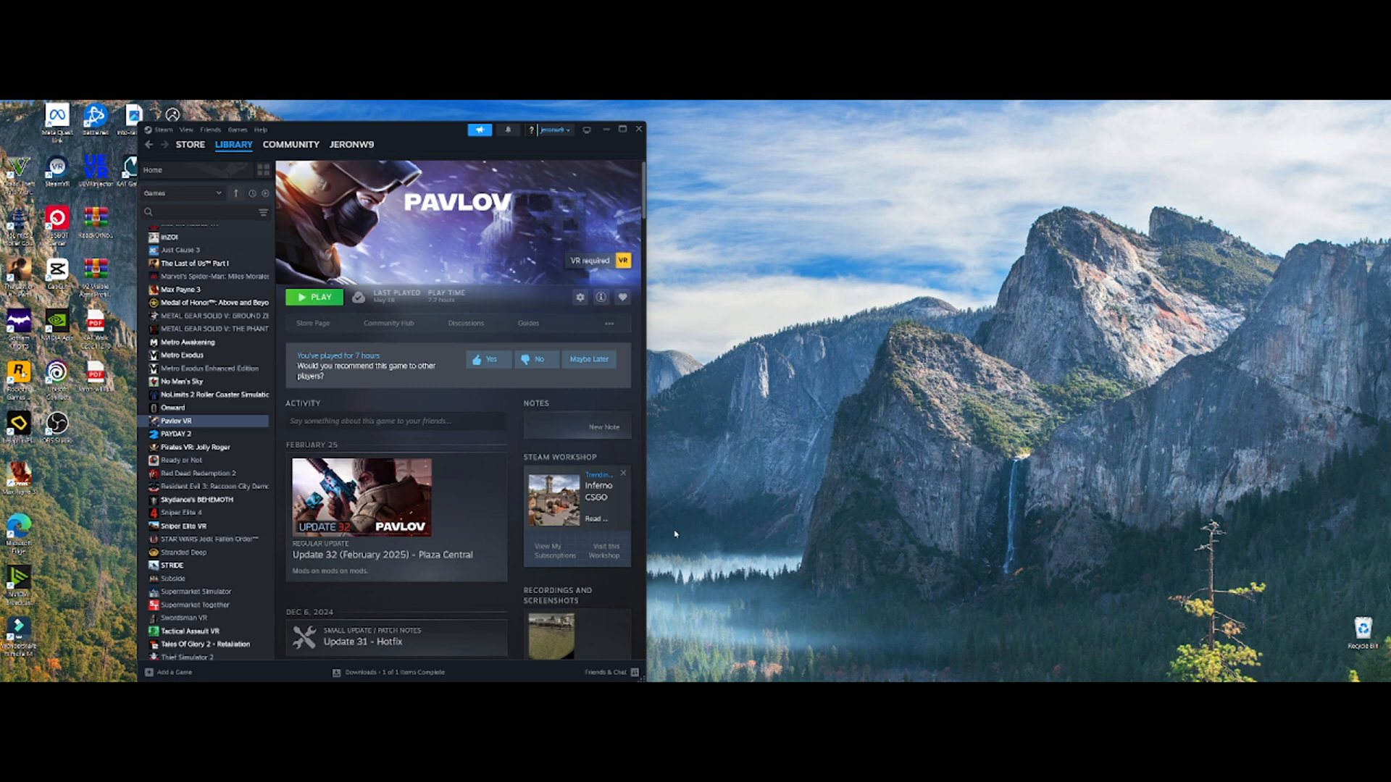
pyautogui.moveTo(677, 525)
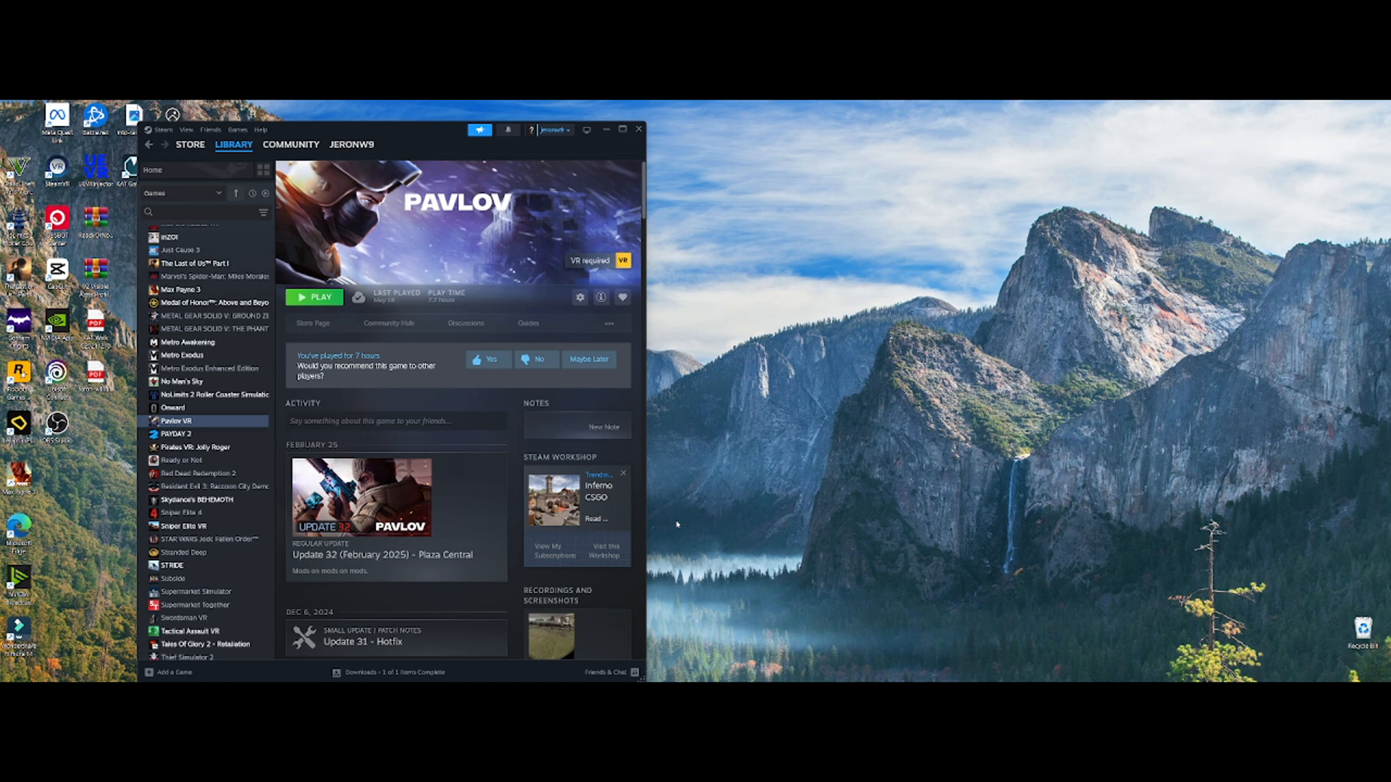
pyautogui.moveTo(674, 500)
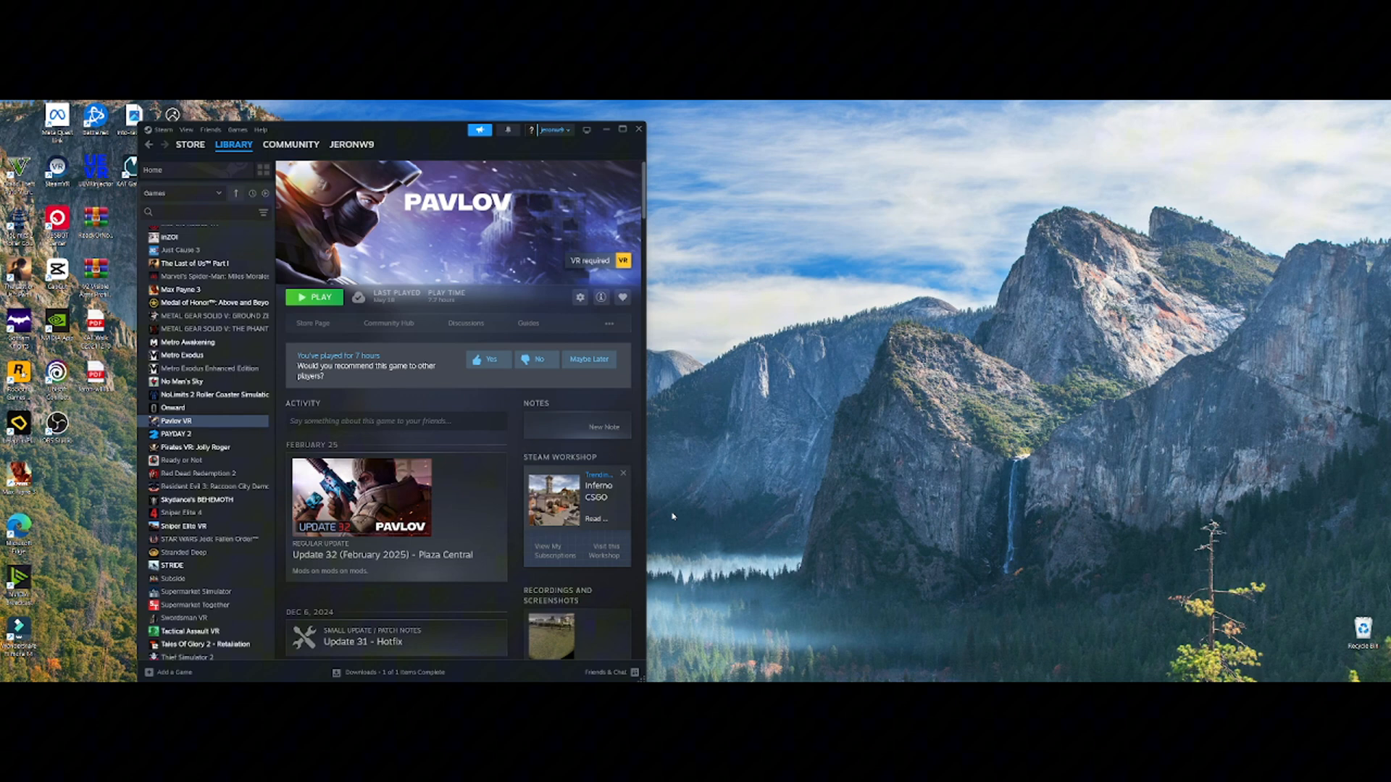
pyautogui.moveTo(673, 526)
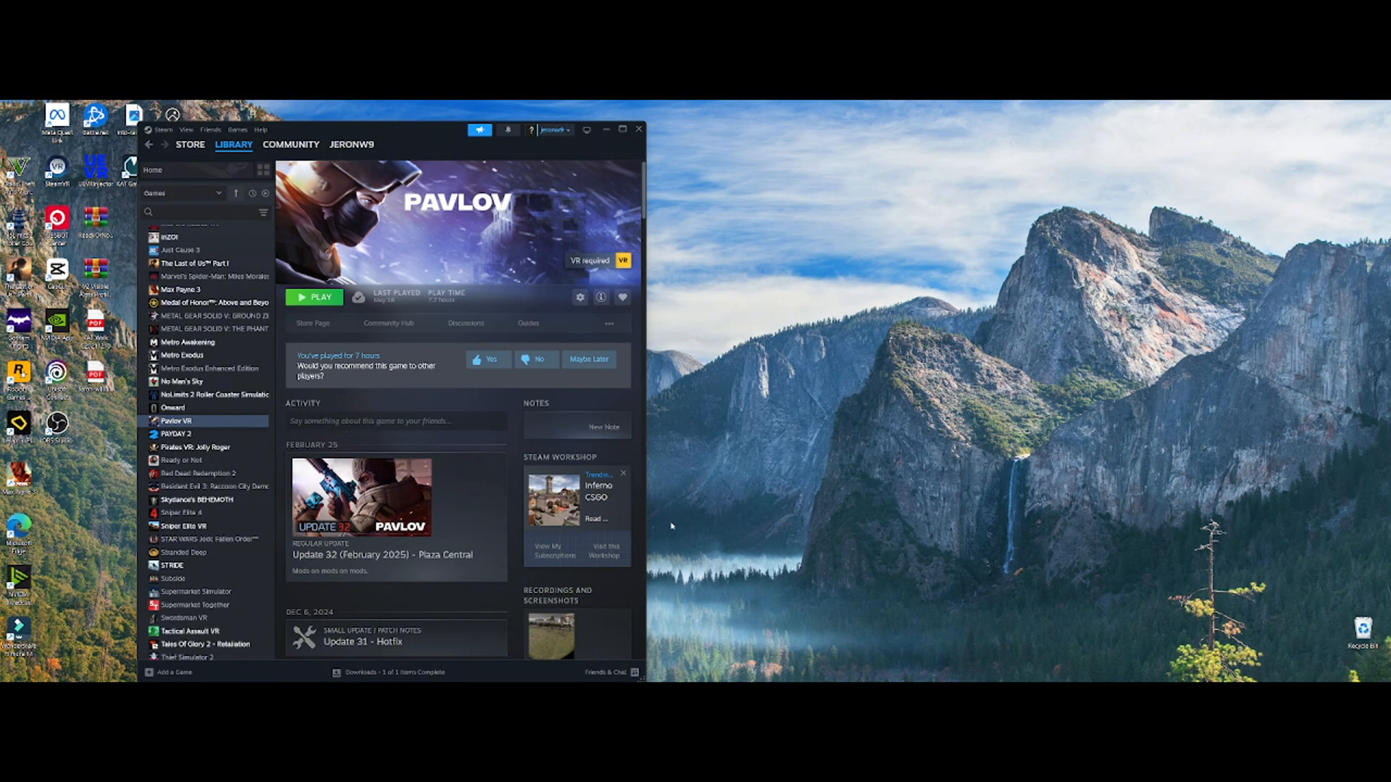
pyautogui.moveTo(670, 521)
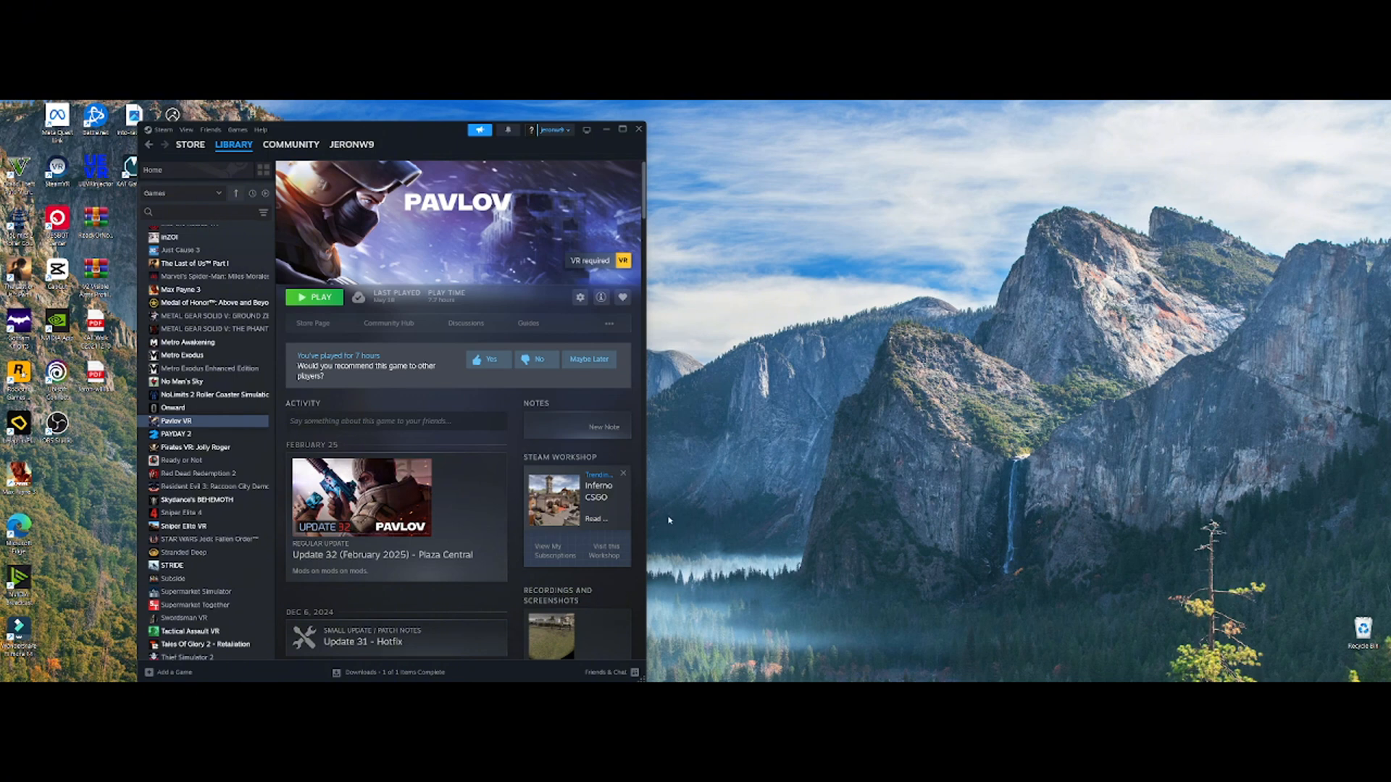
pyautogui.moveTo(674, 468)
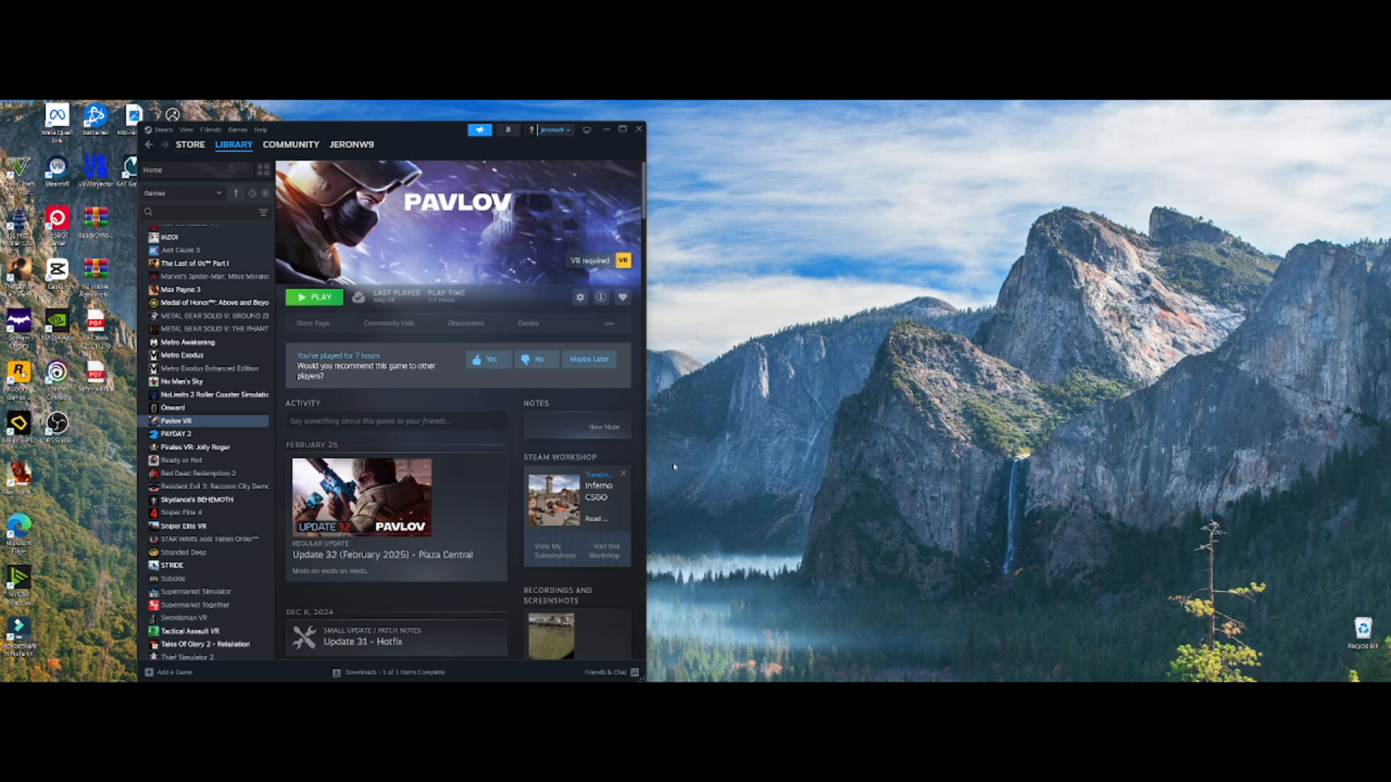
pyautogui.moveTo(754, 471)
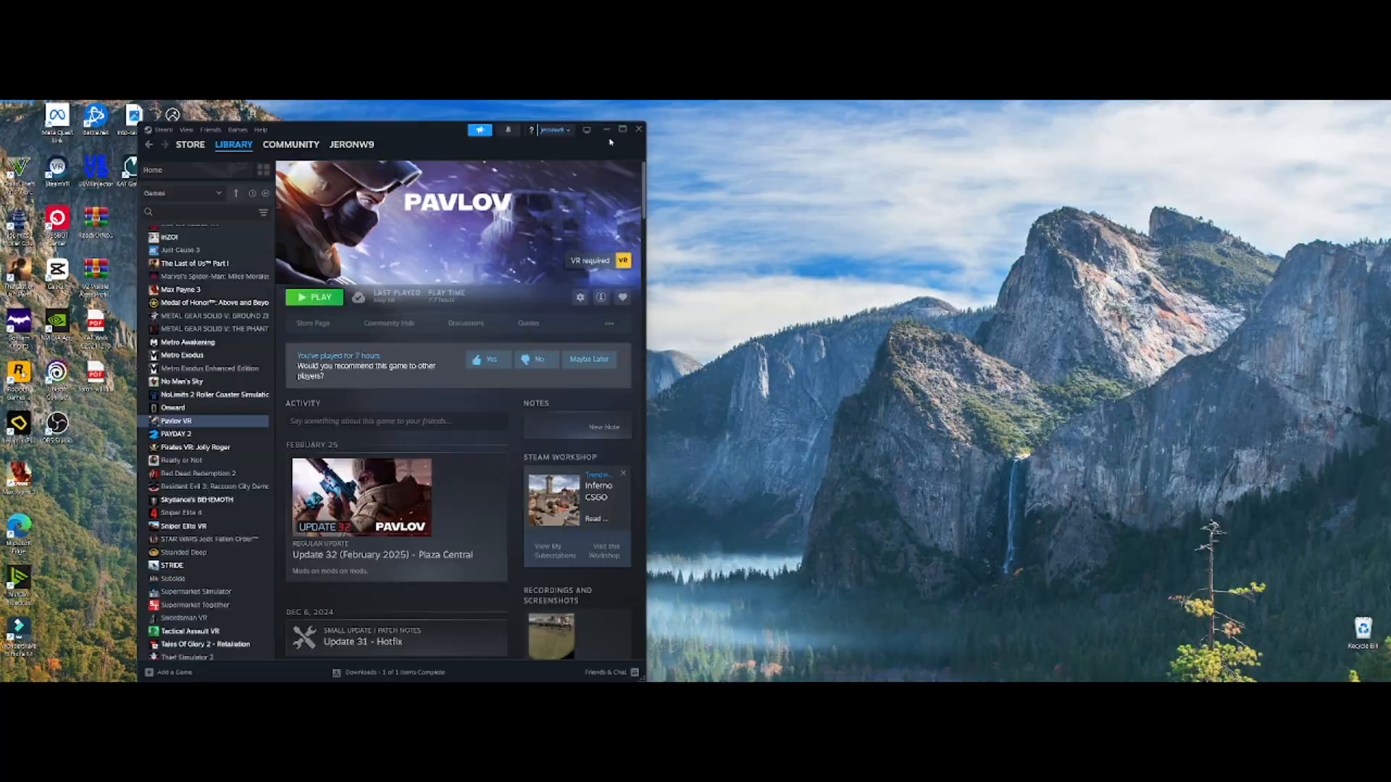
# Step: Maximize Steam, select SteamVR in the library and bring up its Properties window
pyautogui.click(623, 129)
pyautogui.write('steamvr')
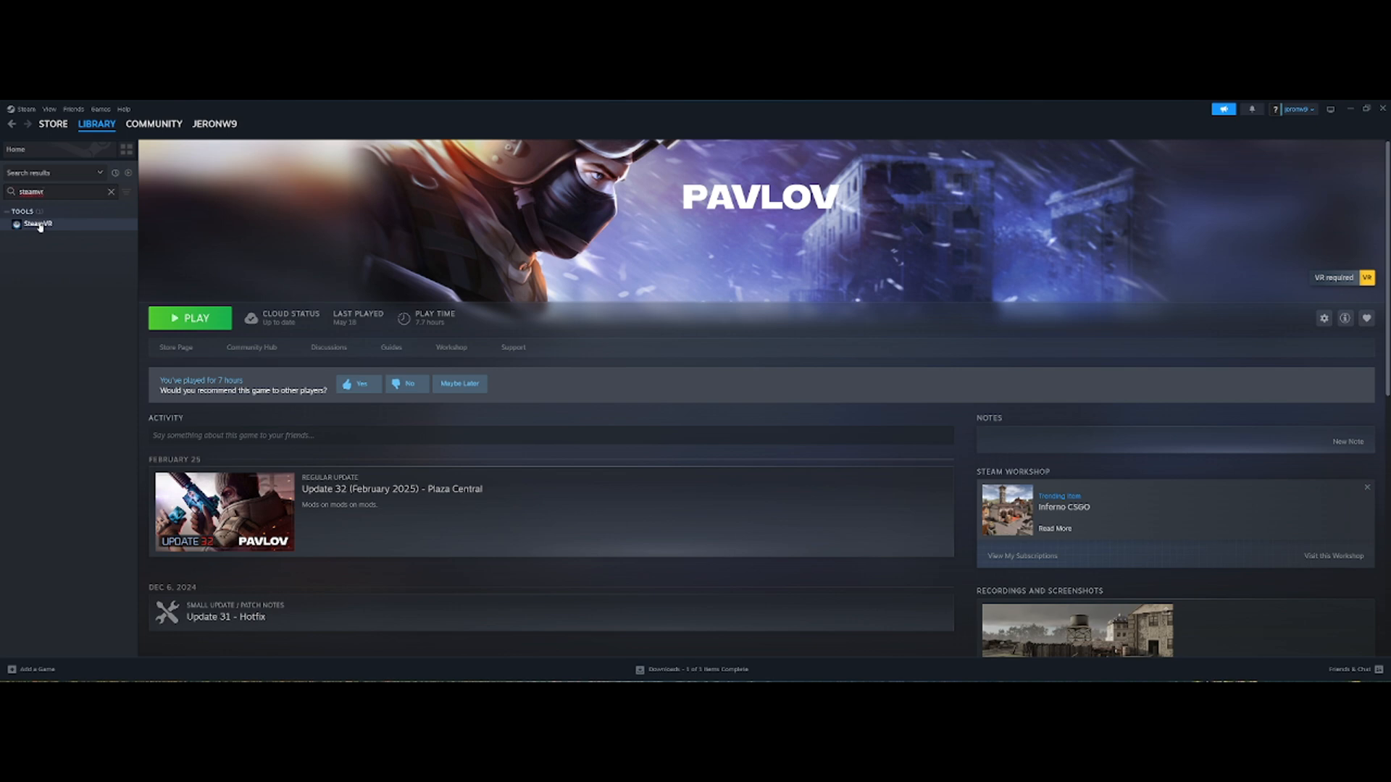
pyautogui.click(37, 223)
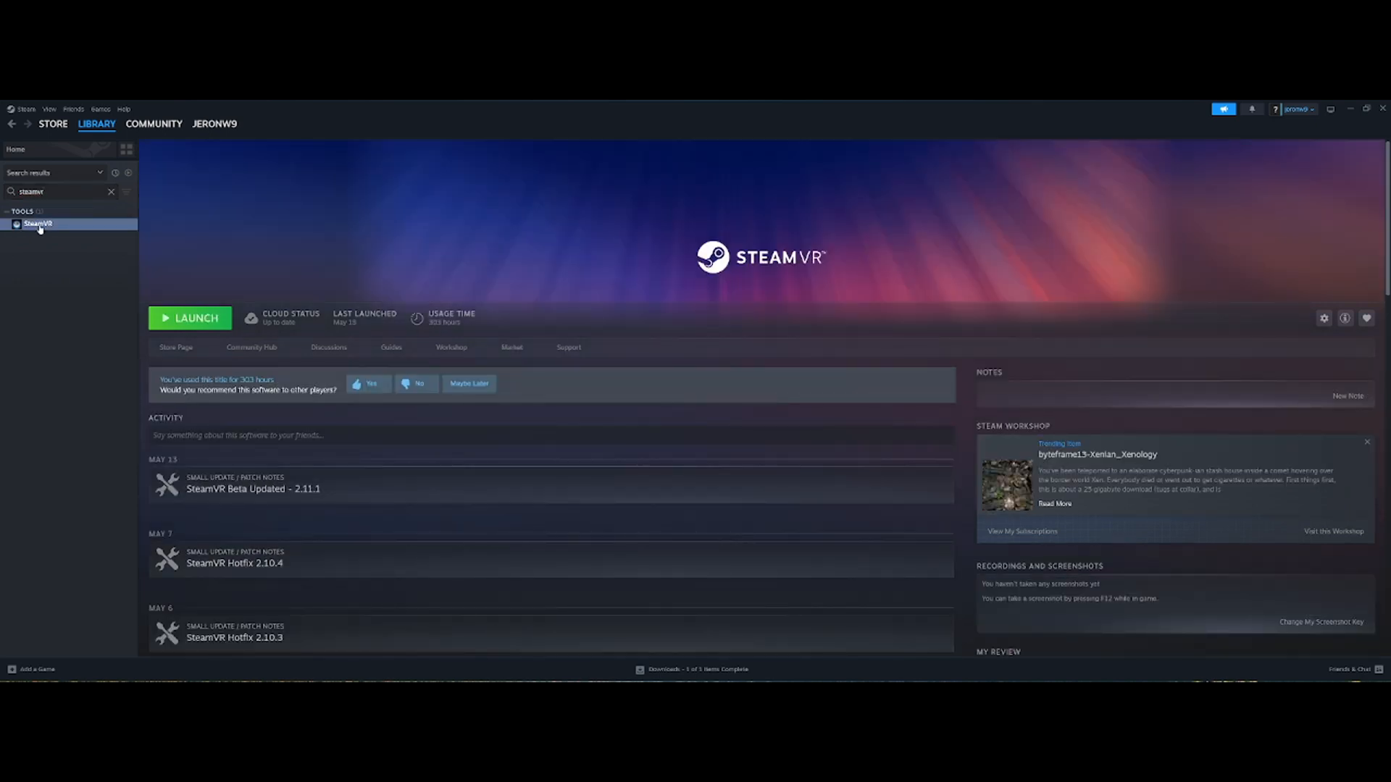
pyautogui.rightClick(38, 223)
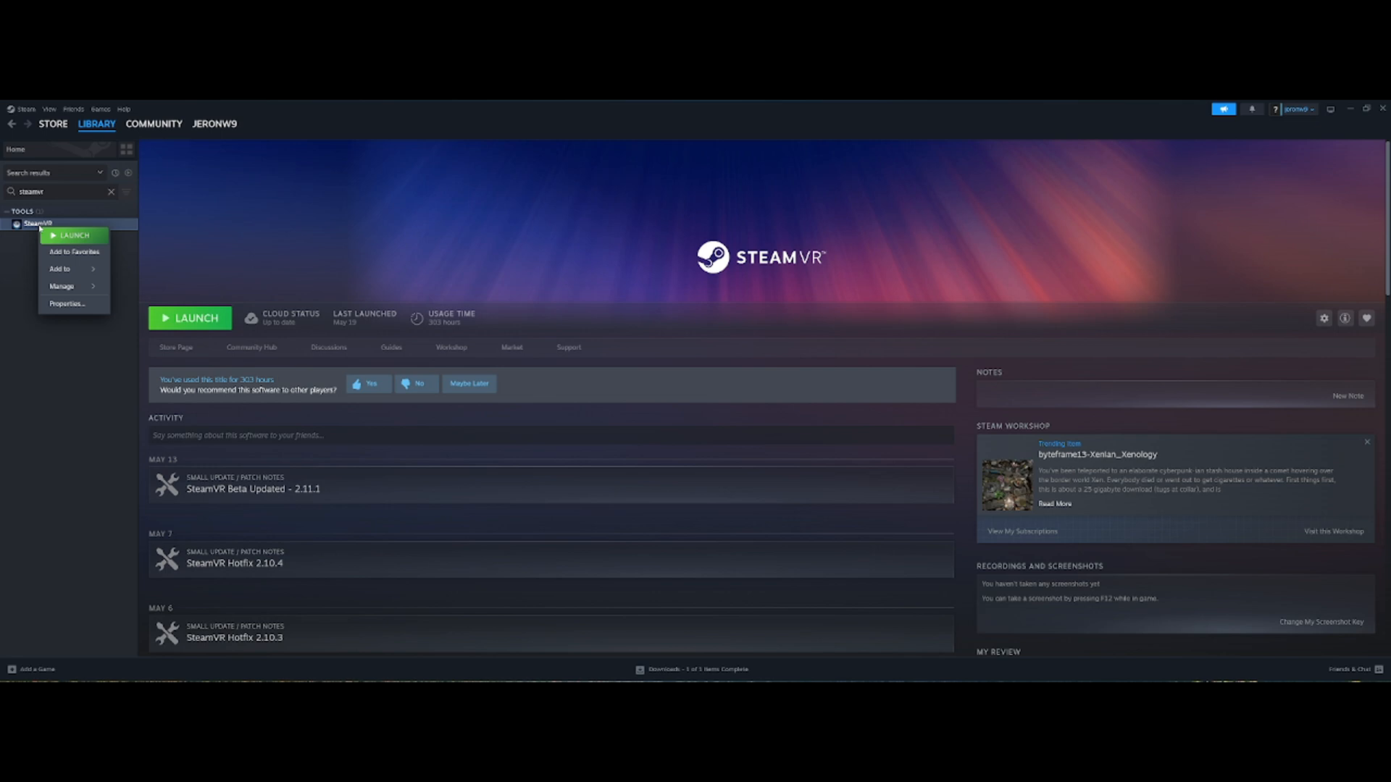
pyautogui.click(67, 303)
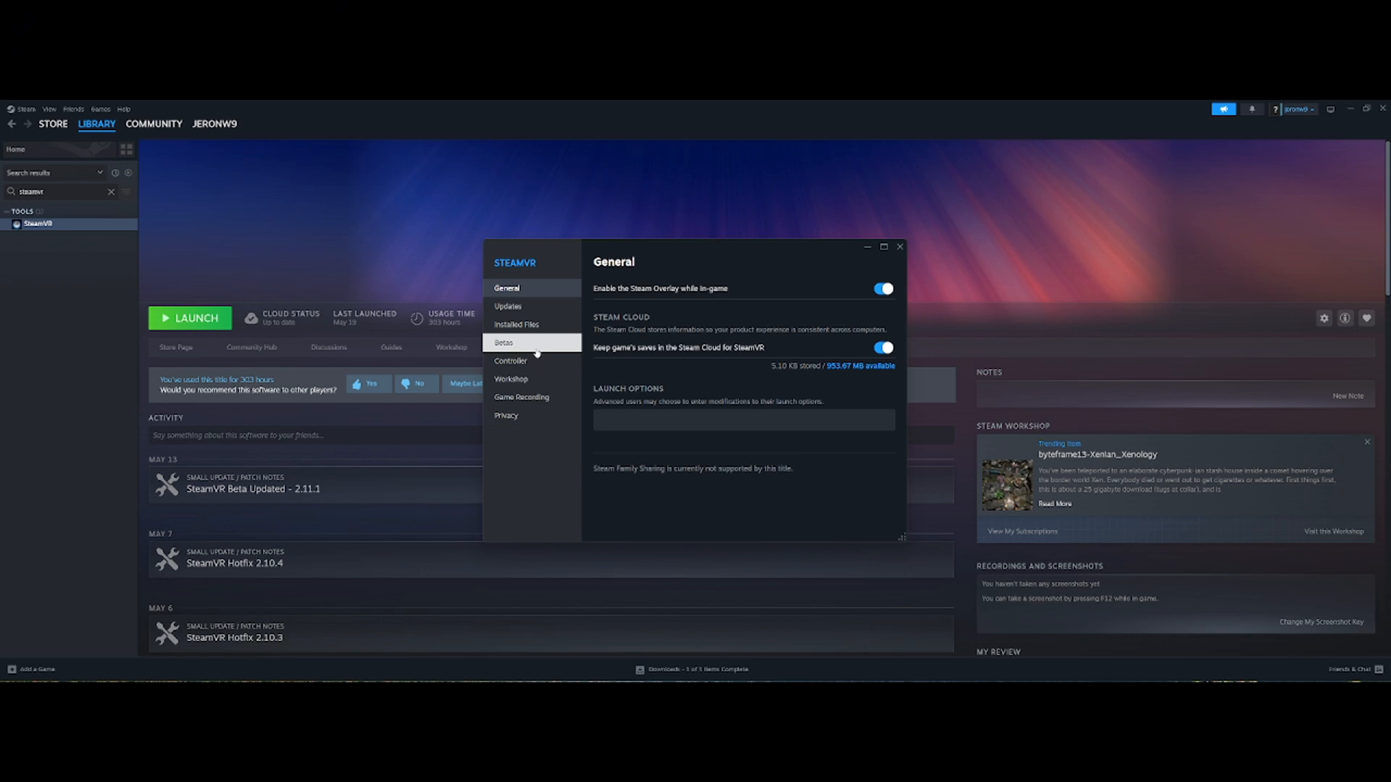
# Step: On the Betas page, set Beta Participation to 'beta - SteamVR Beta Update'
pyautogui.click(504, 342)
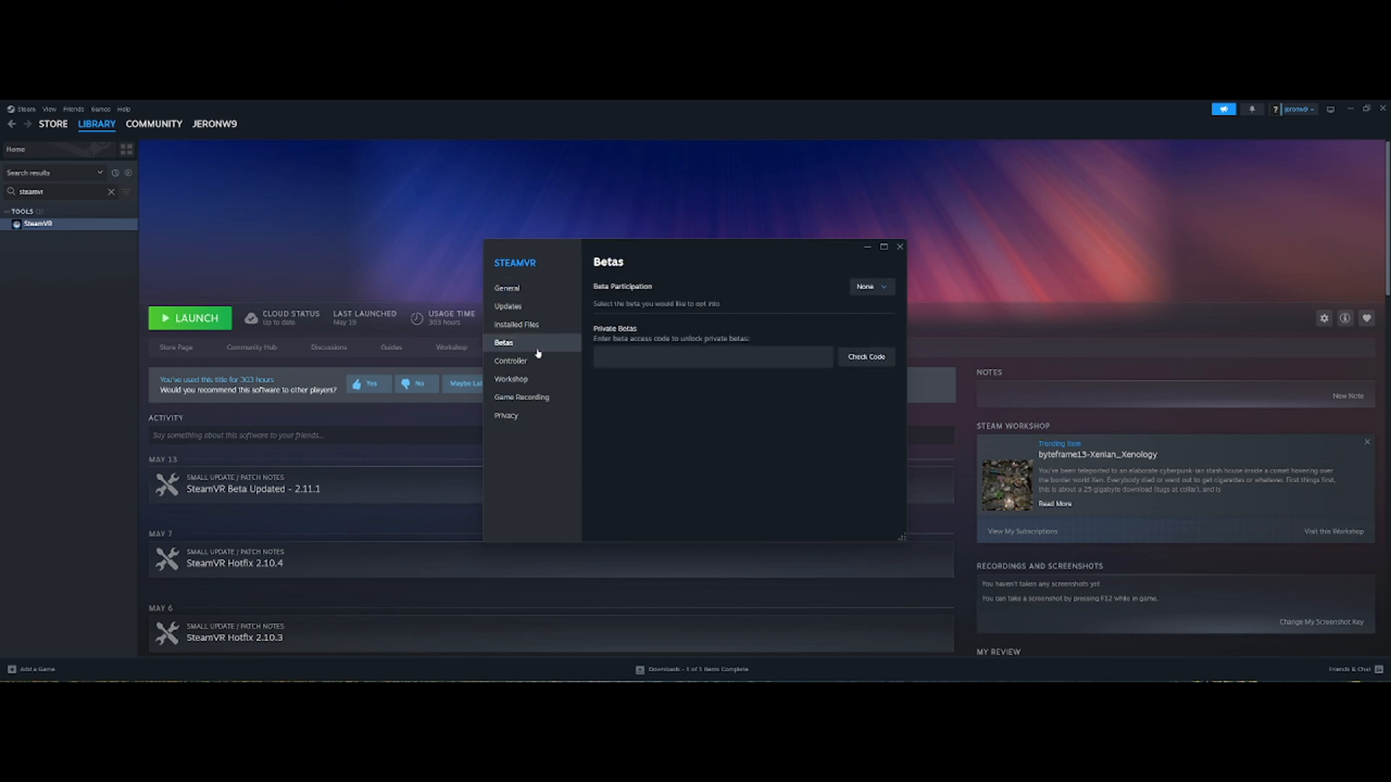
pyautogui.moveTo(782, 291)
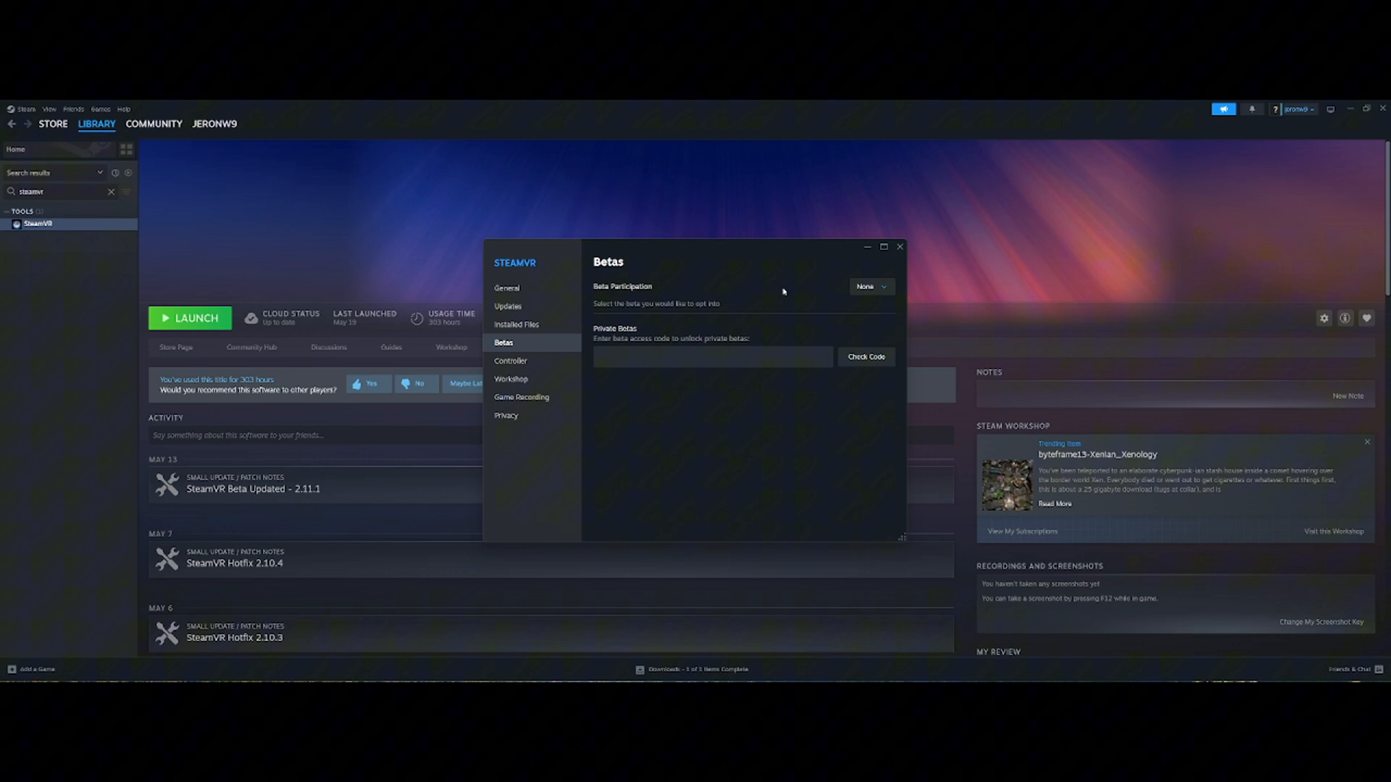
pyautogui.moveTo(704, 324)
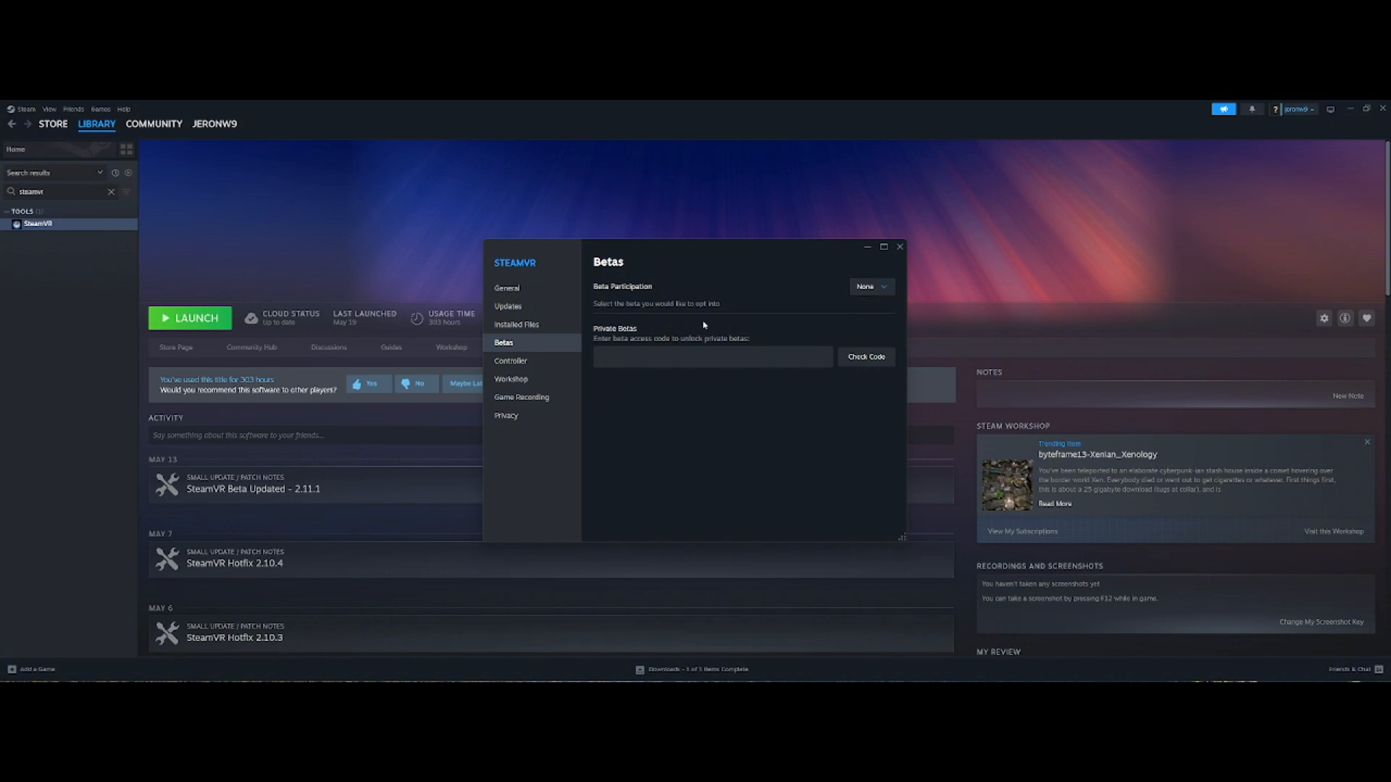
pyautogui.moveTo(754, 331)
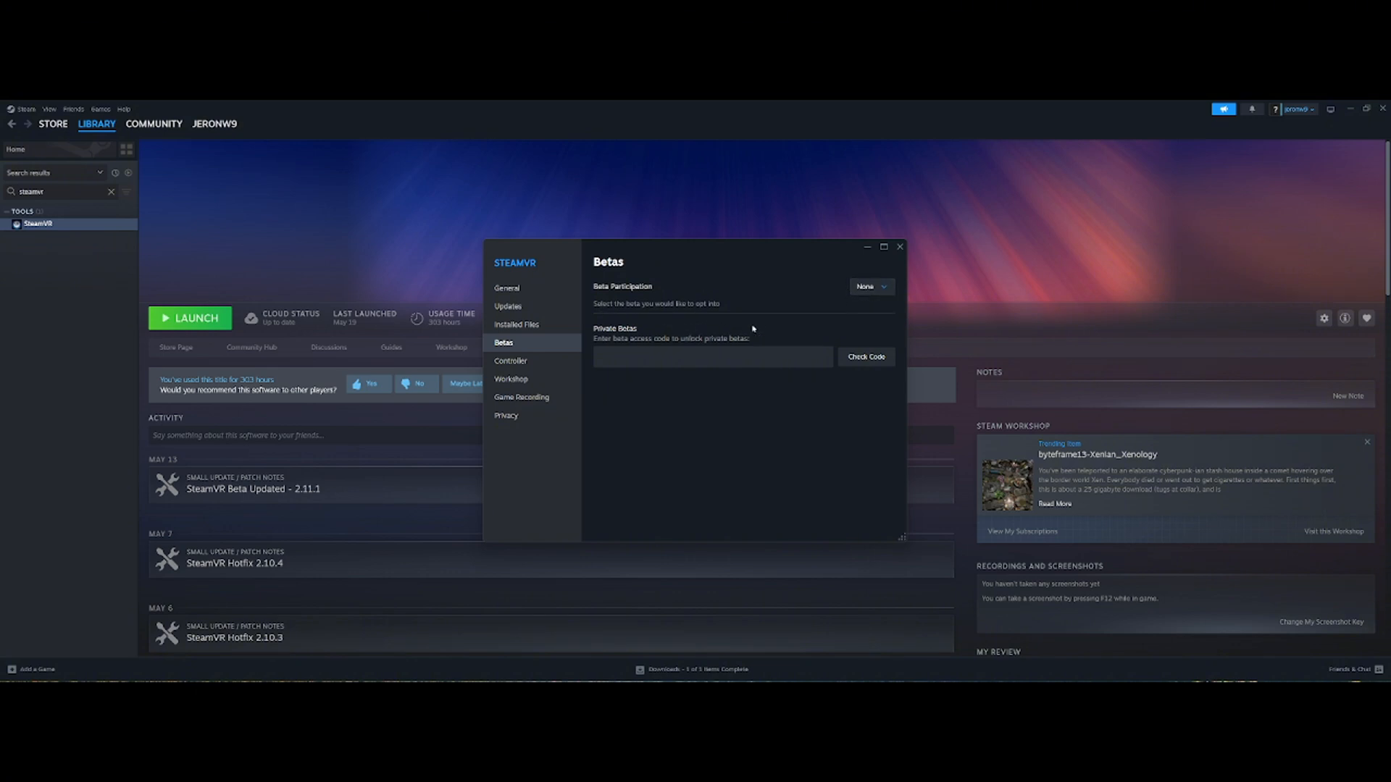
pyautogui.click(871, 286)
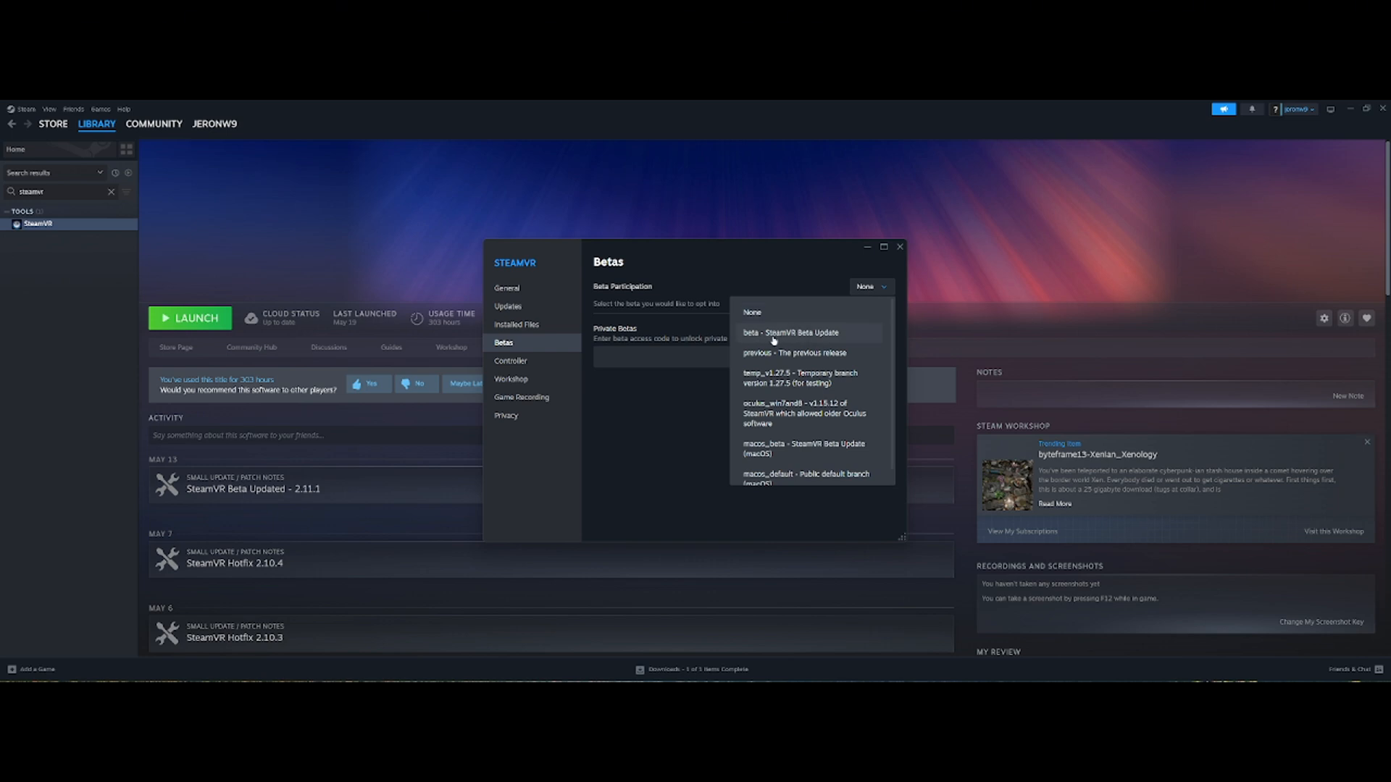
pyautogui.moveTo(786, 345)
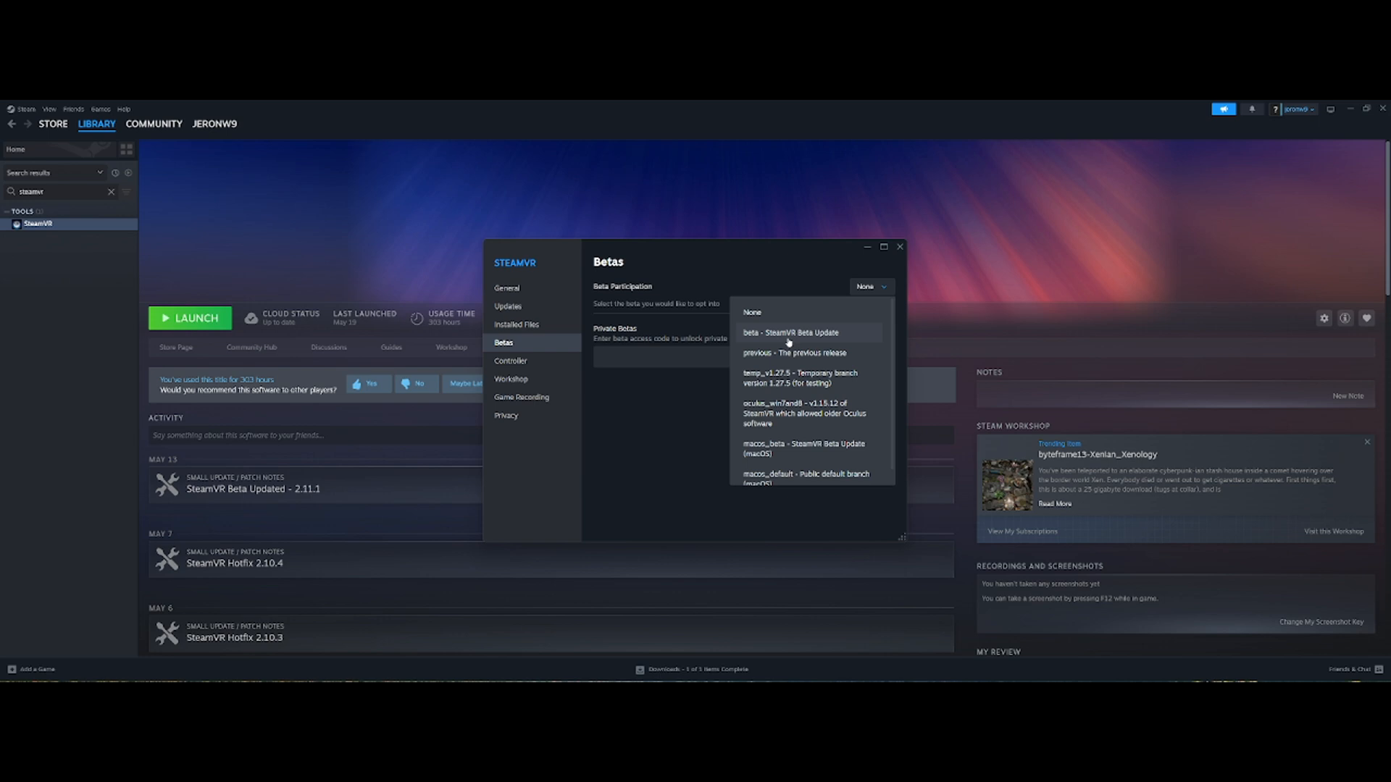
pyautogui.click(788, 333)
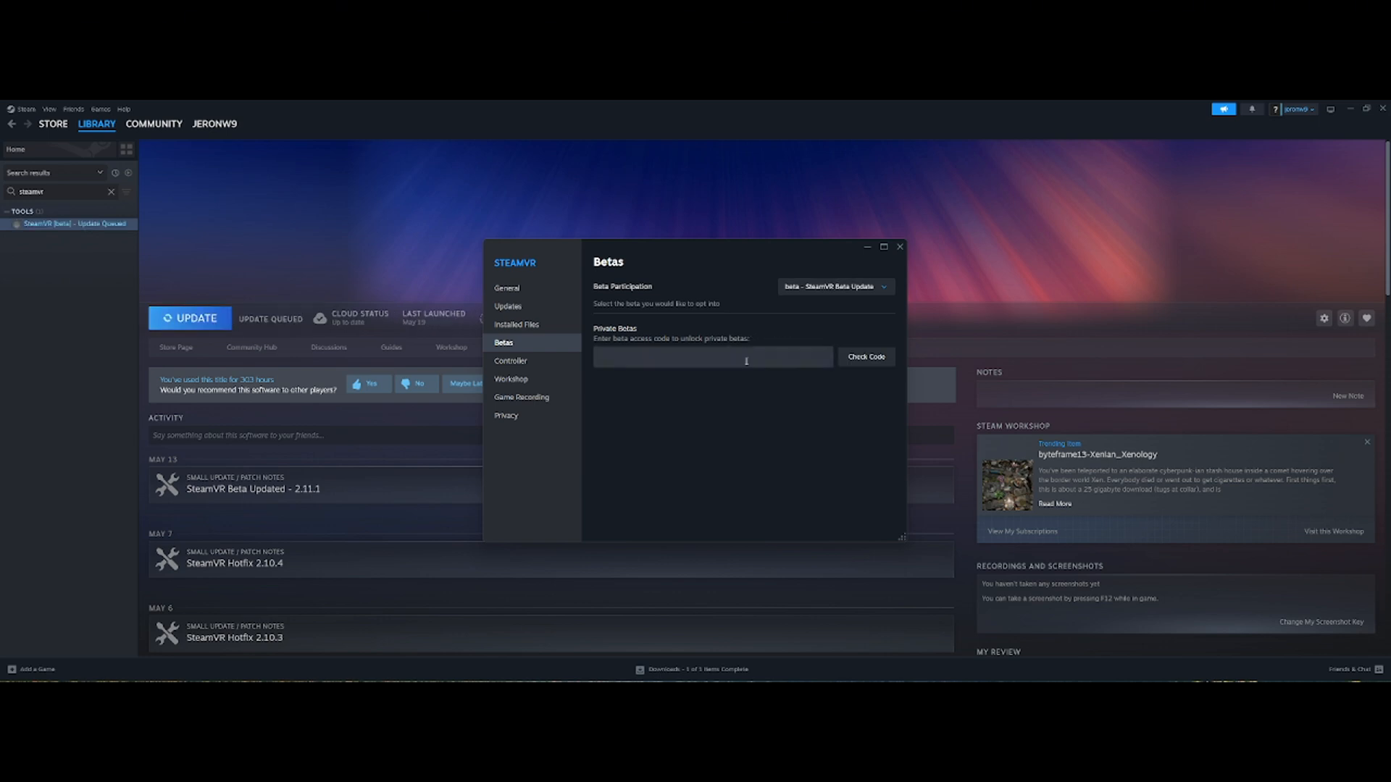
pyautogui.moveTo(740, 395)
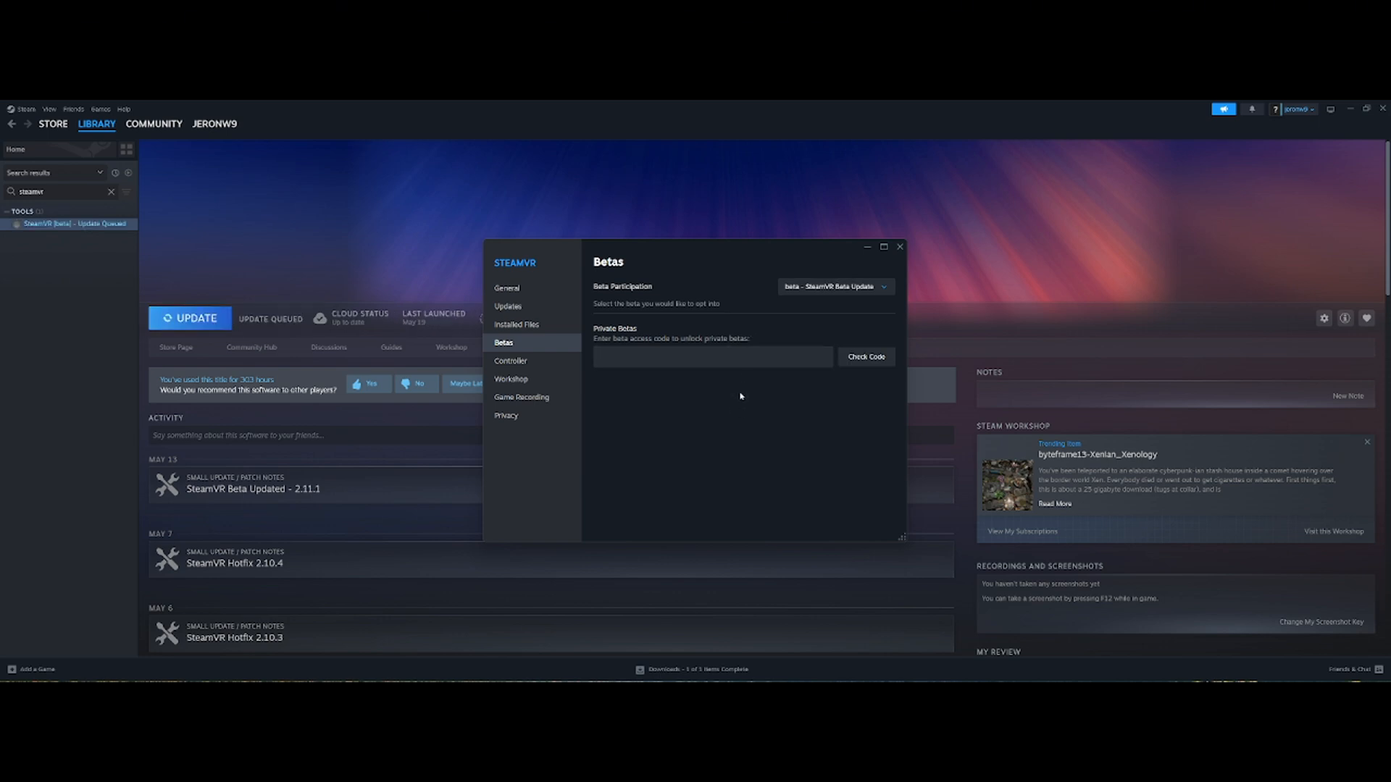
pyautogui.click(189, 317)
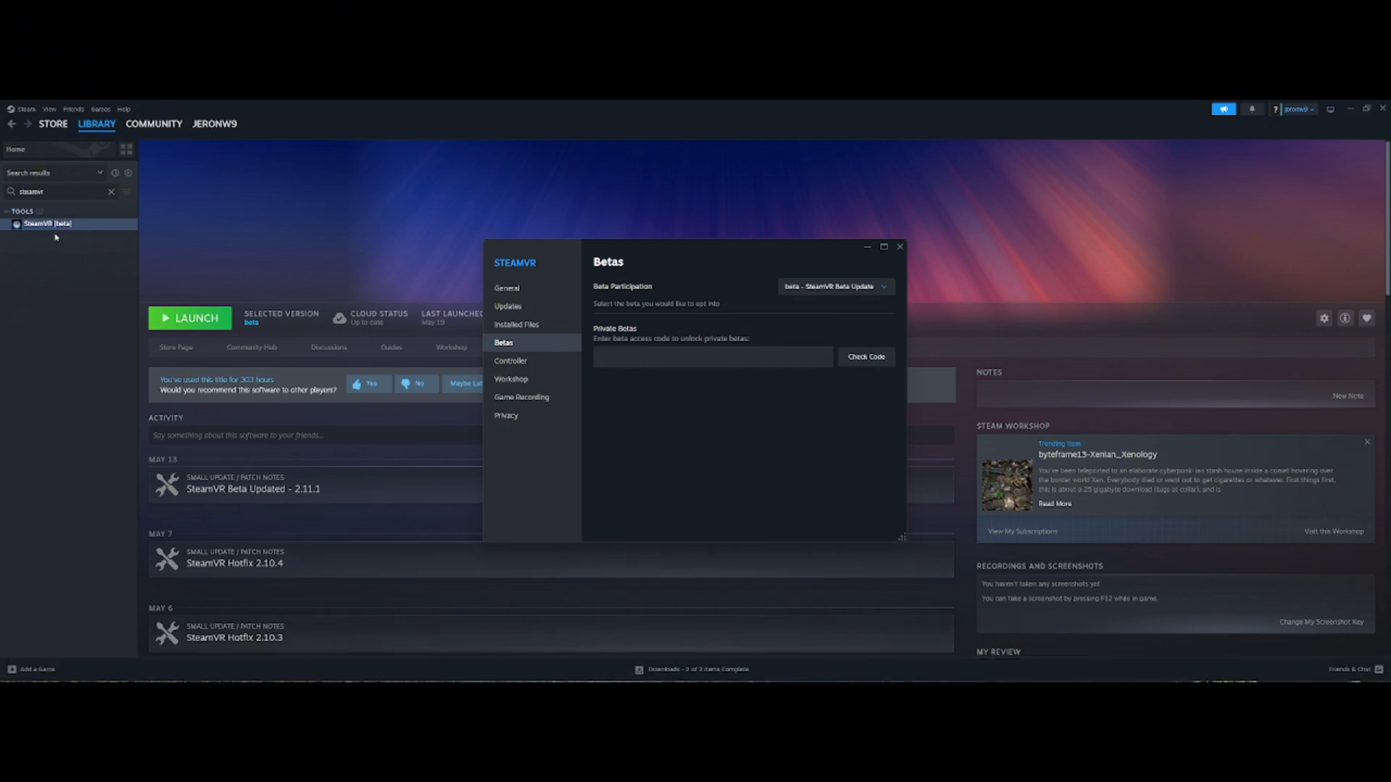
pyautogui.moveTo(856, 267)
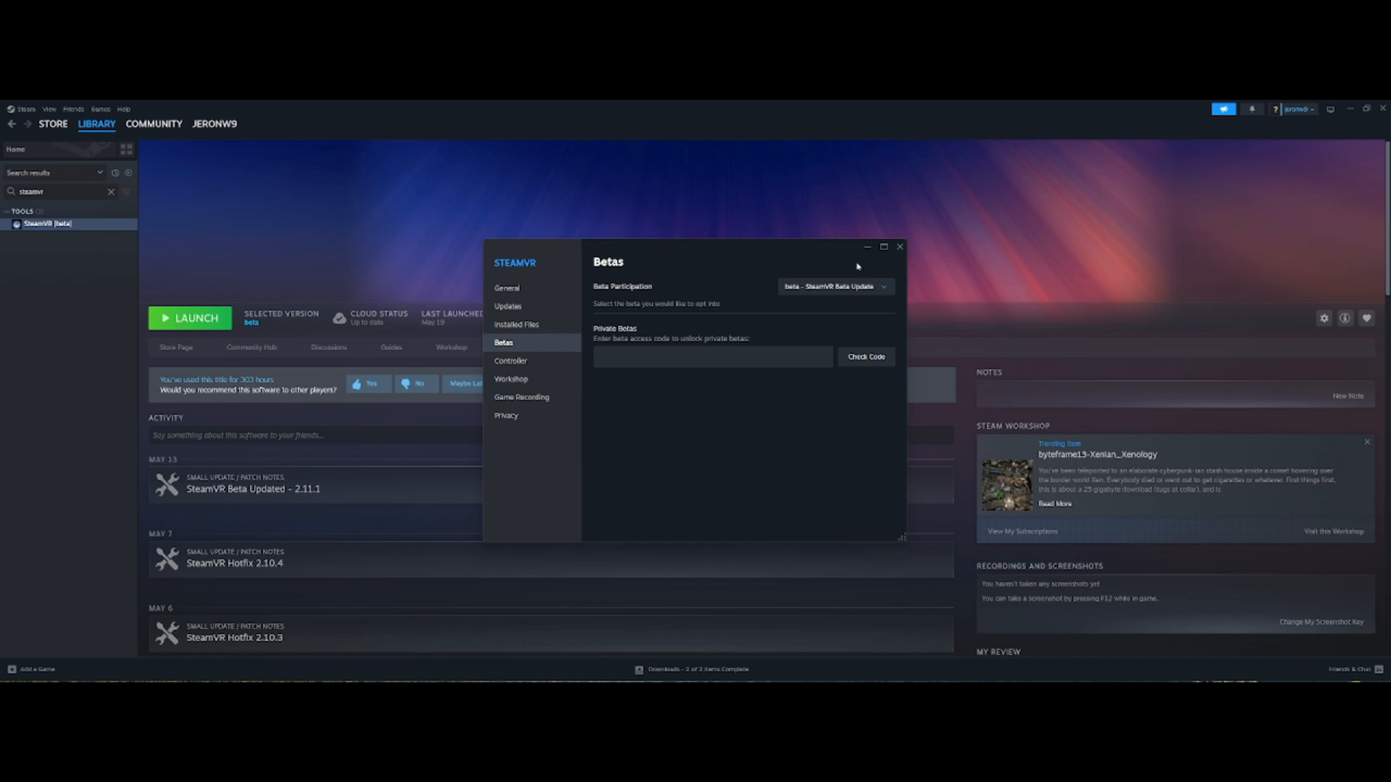
# Step: Close the properties and Steam windows, then search Windows for 'task manager'
pyautogui.click(899, 246)
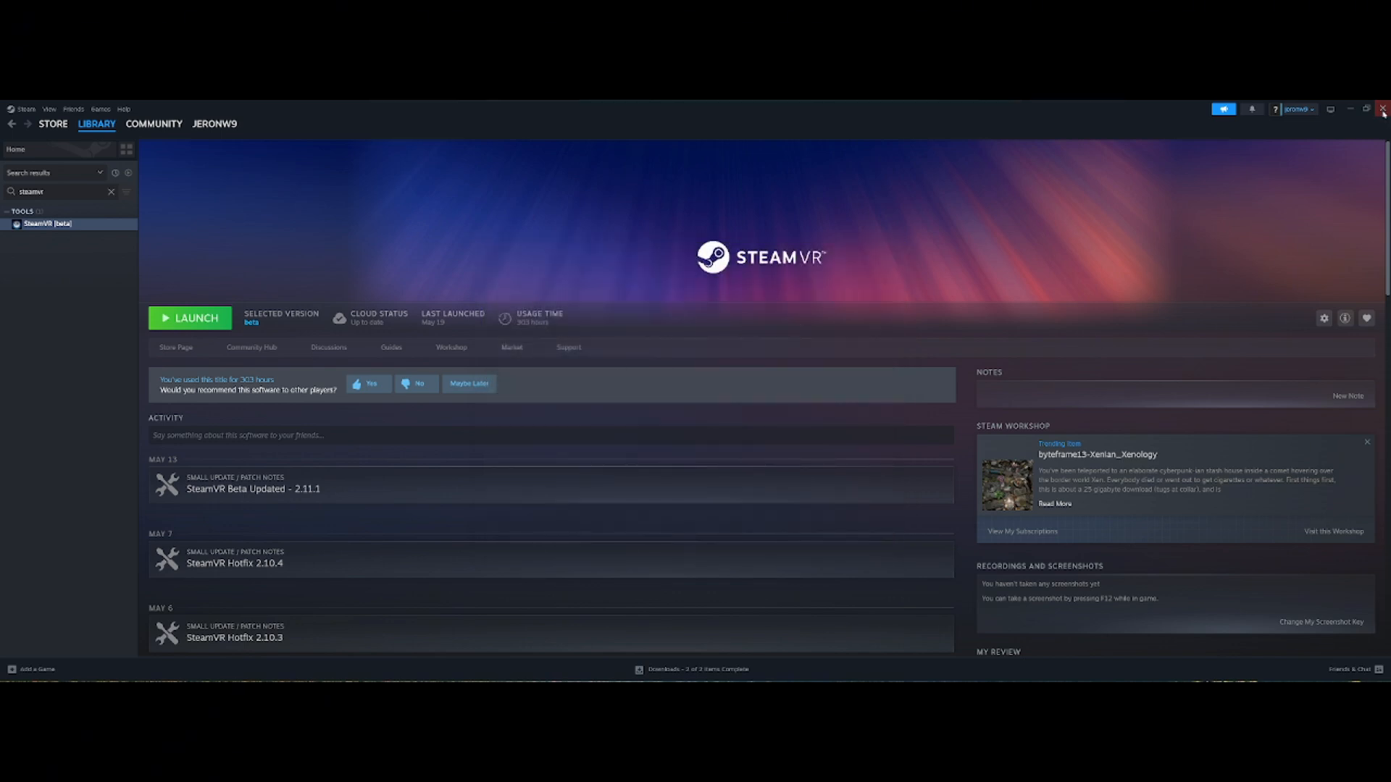
pyautogui.click(1382, 109)
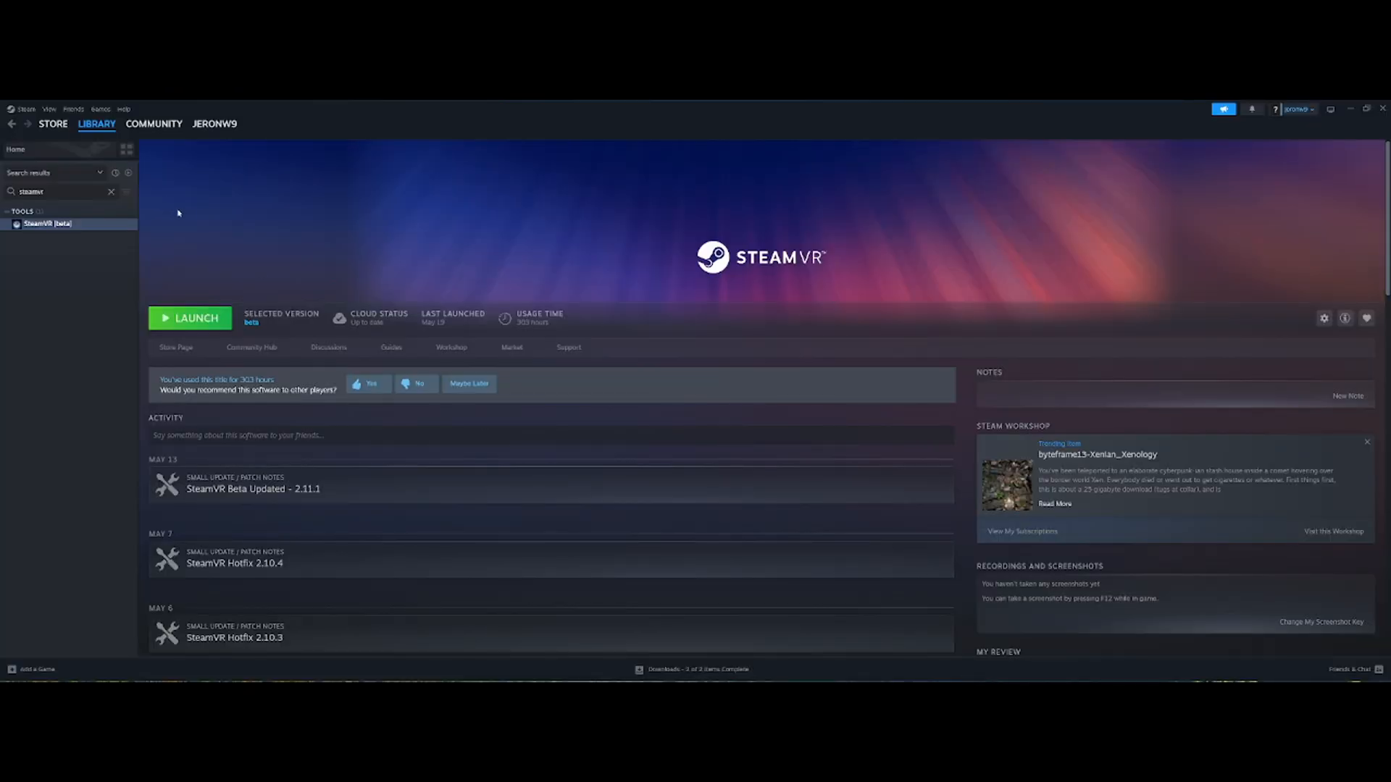
pyautogui.click(112, 193)
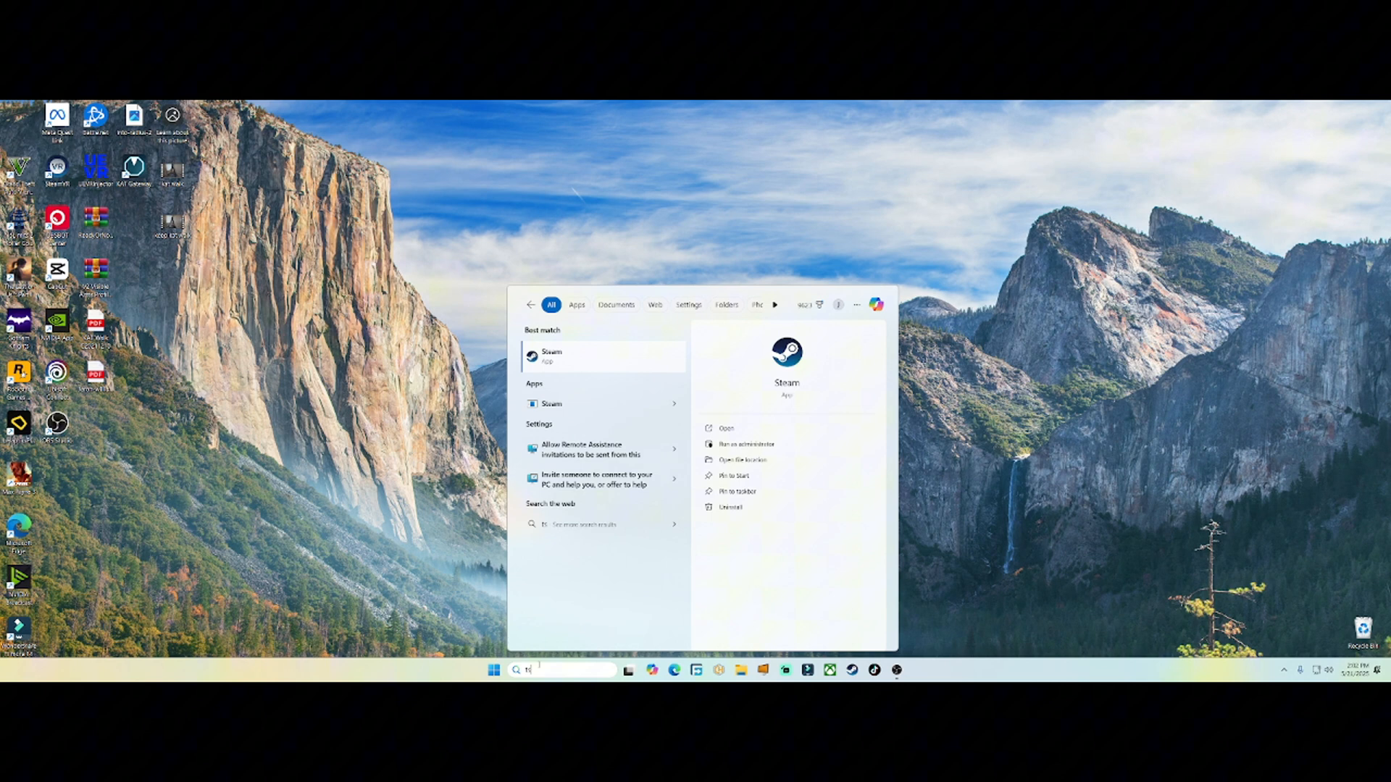
pyautogui.write('task manager')
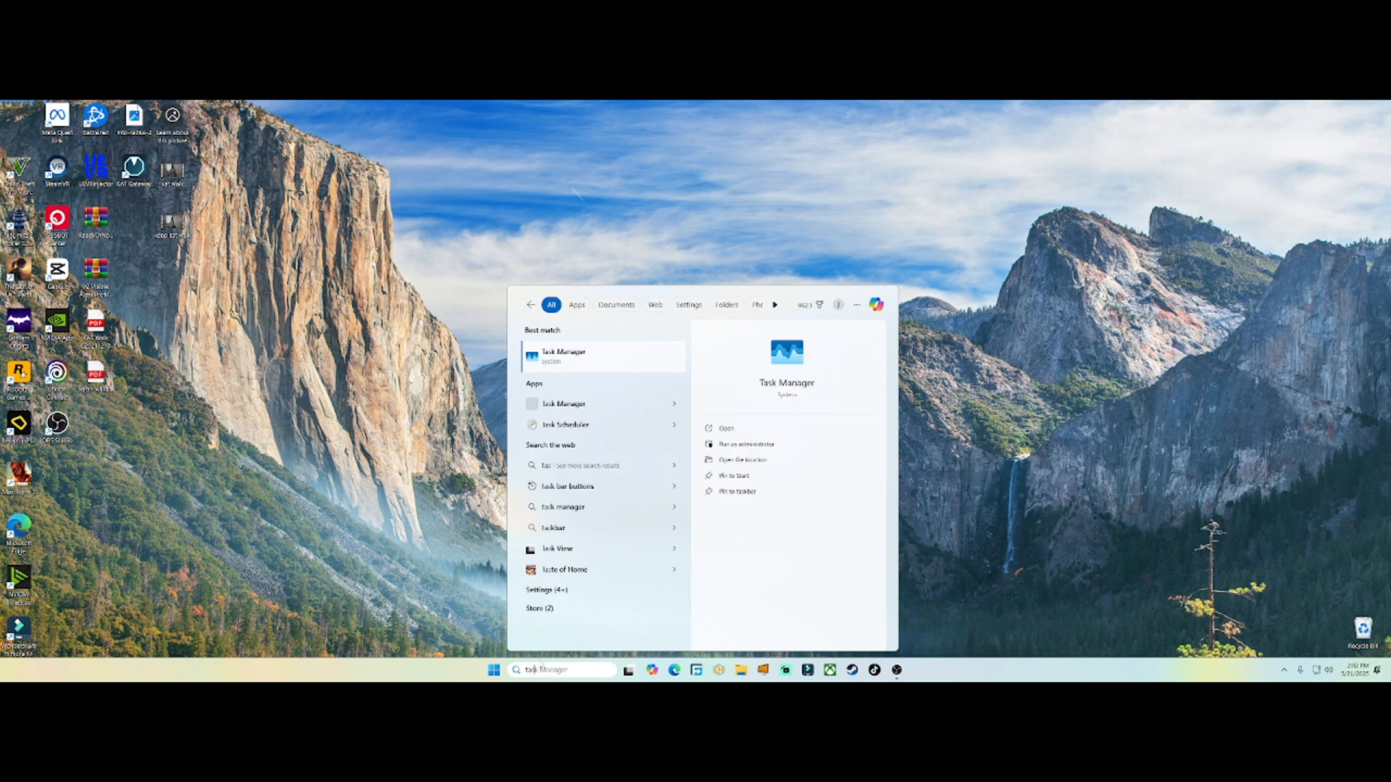
# Step: Launch Task Manager, locate Steam (32 bit) and end that process
pyautogui.click(727, 428)
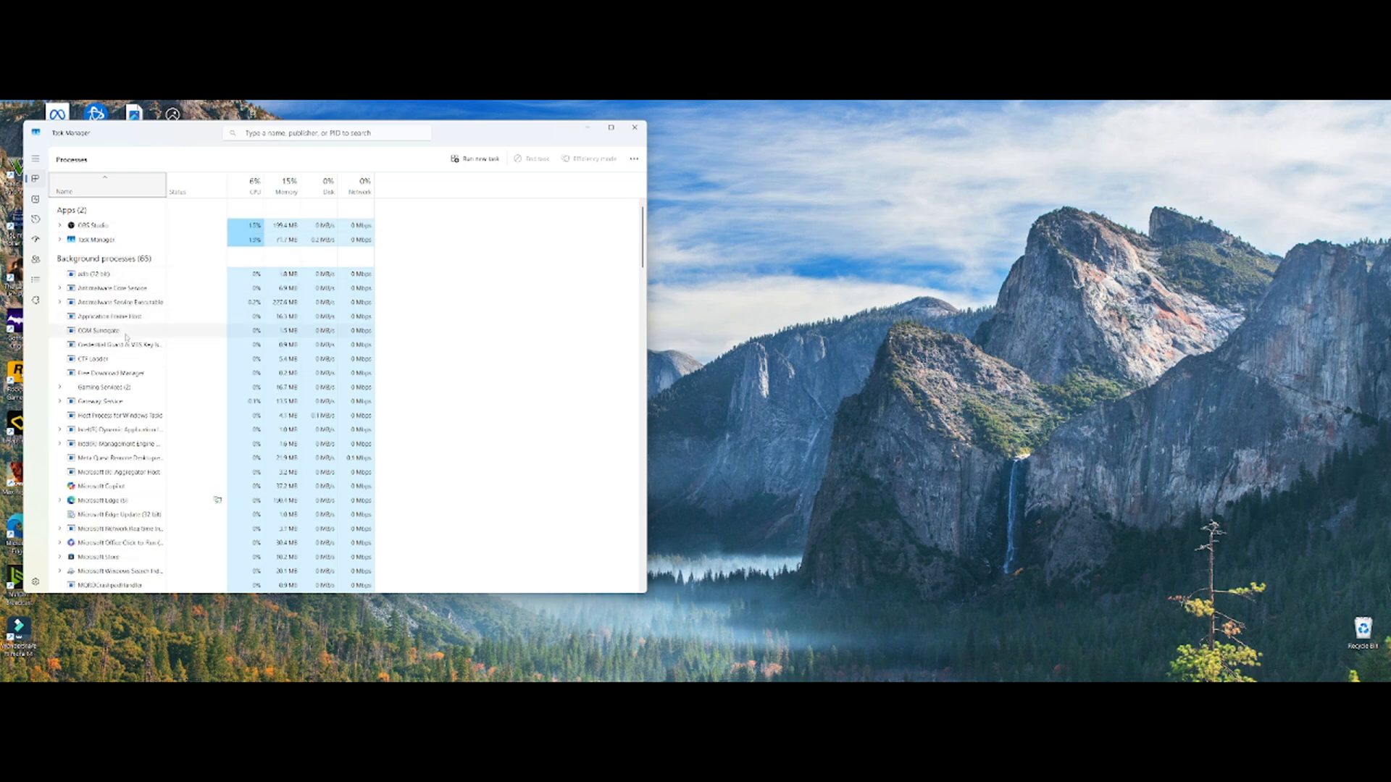
pyautogui.scroll(-3)
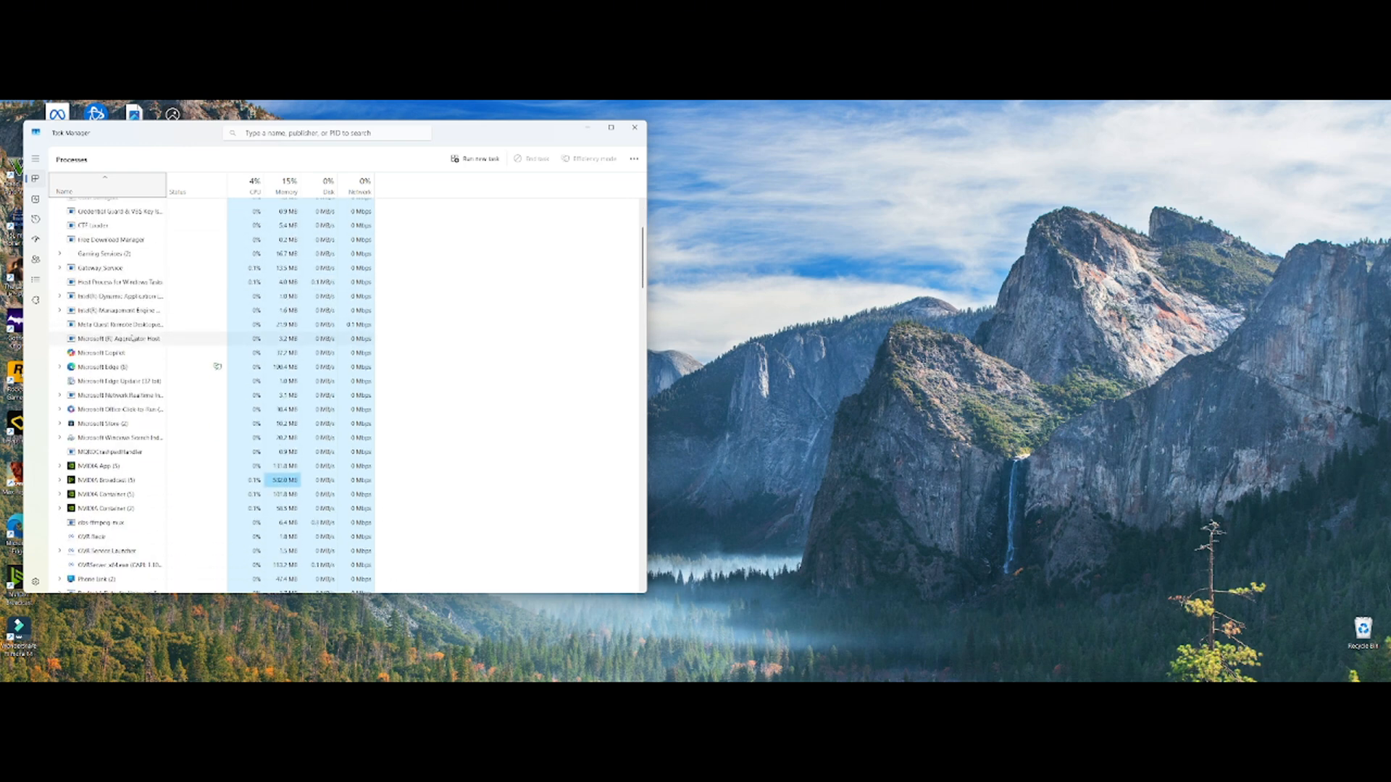
pyautogui.scroll(3)
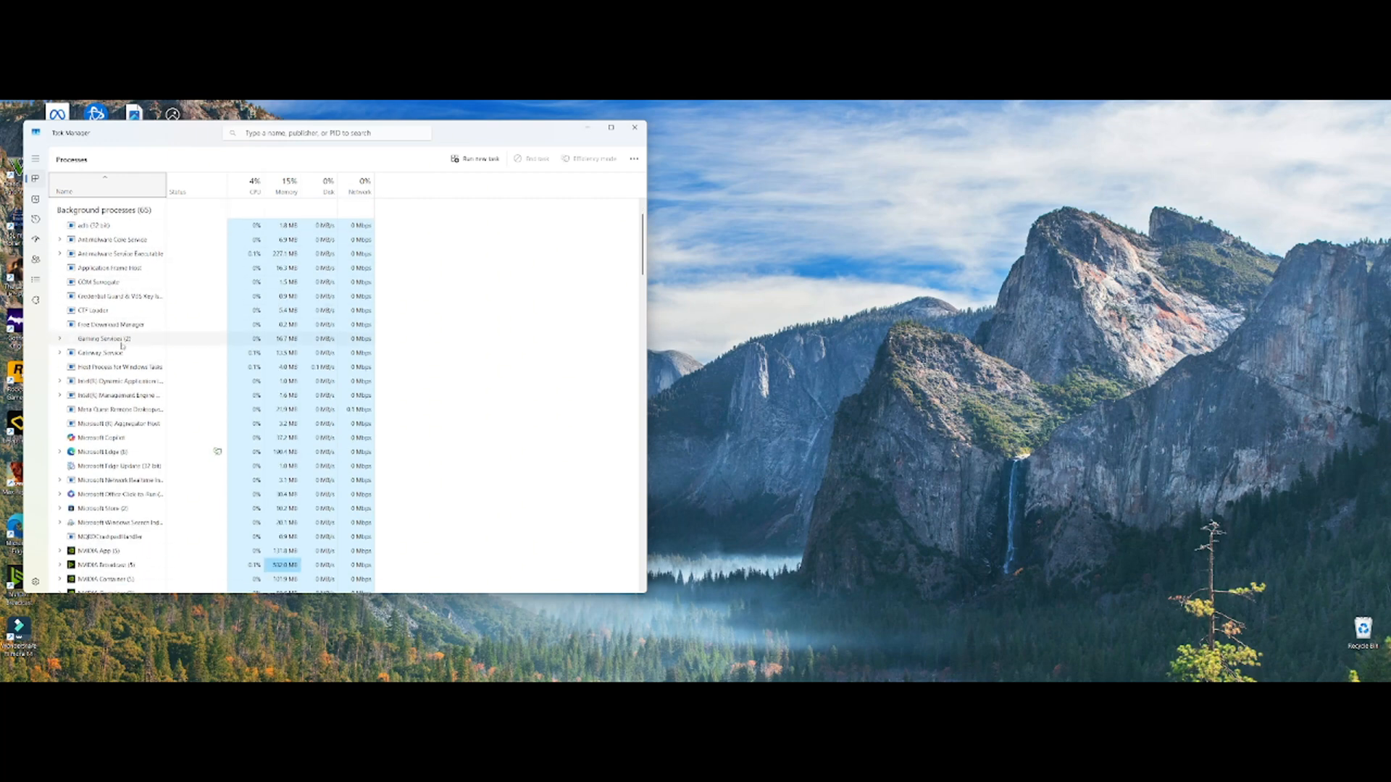
pyautogui.scroll(-3)
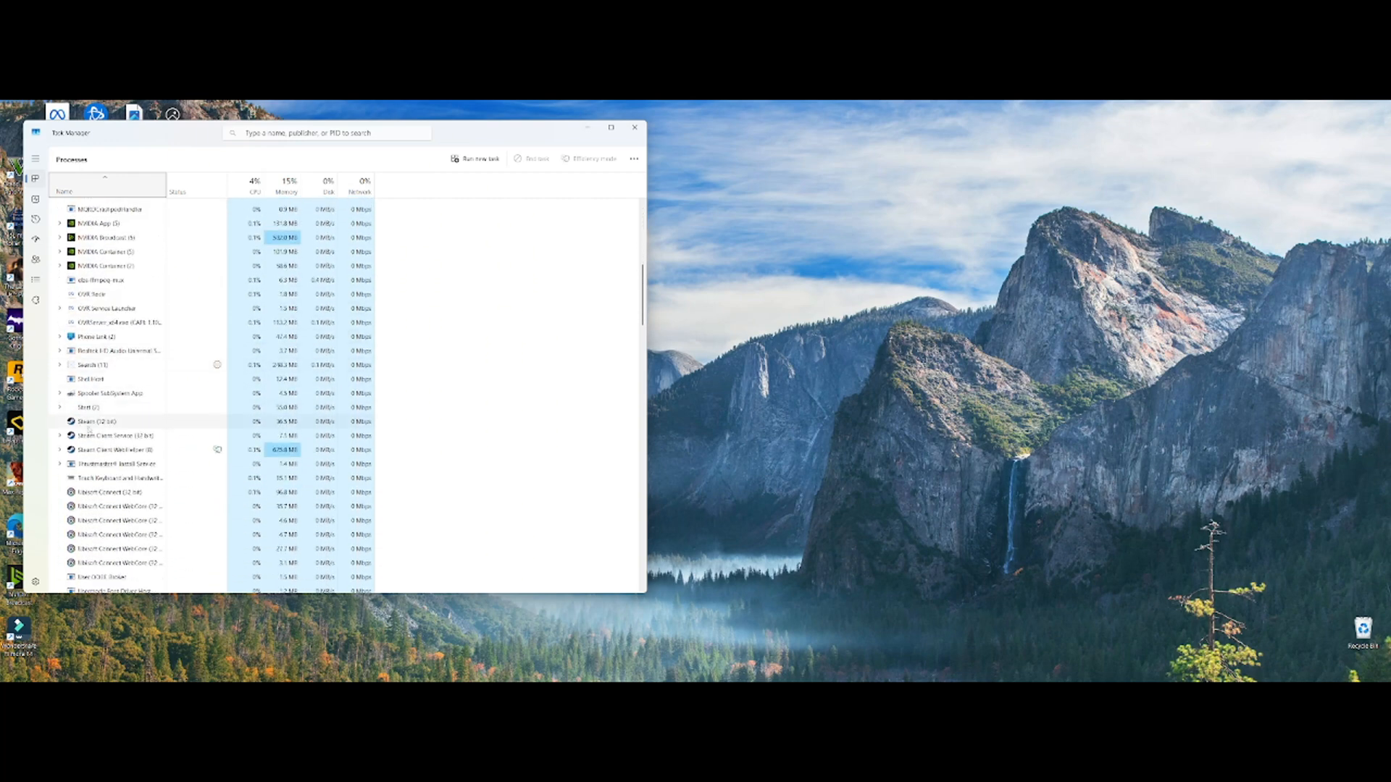
pyautogui.rightClick(97, 422)
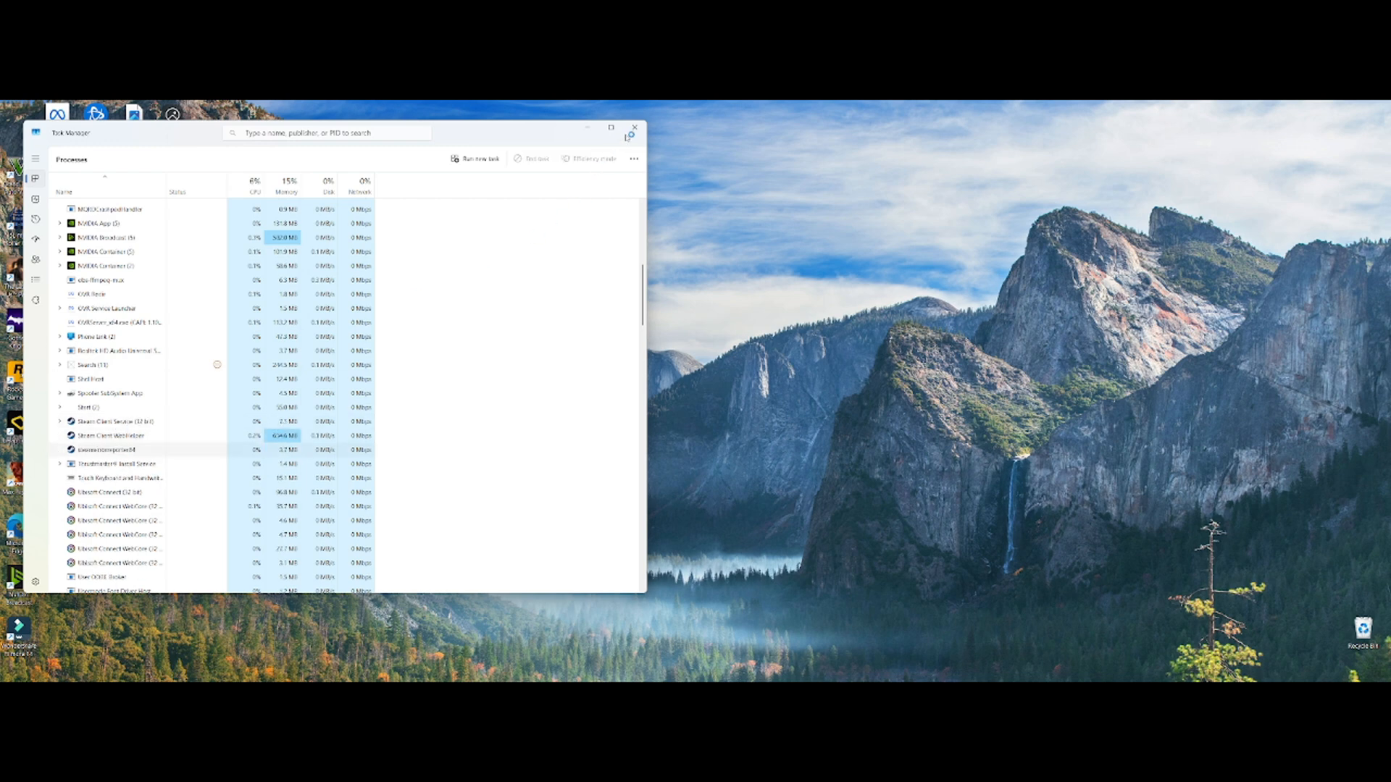
pyautogui.click(634, 127)
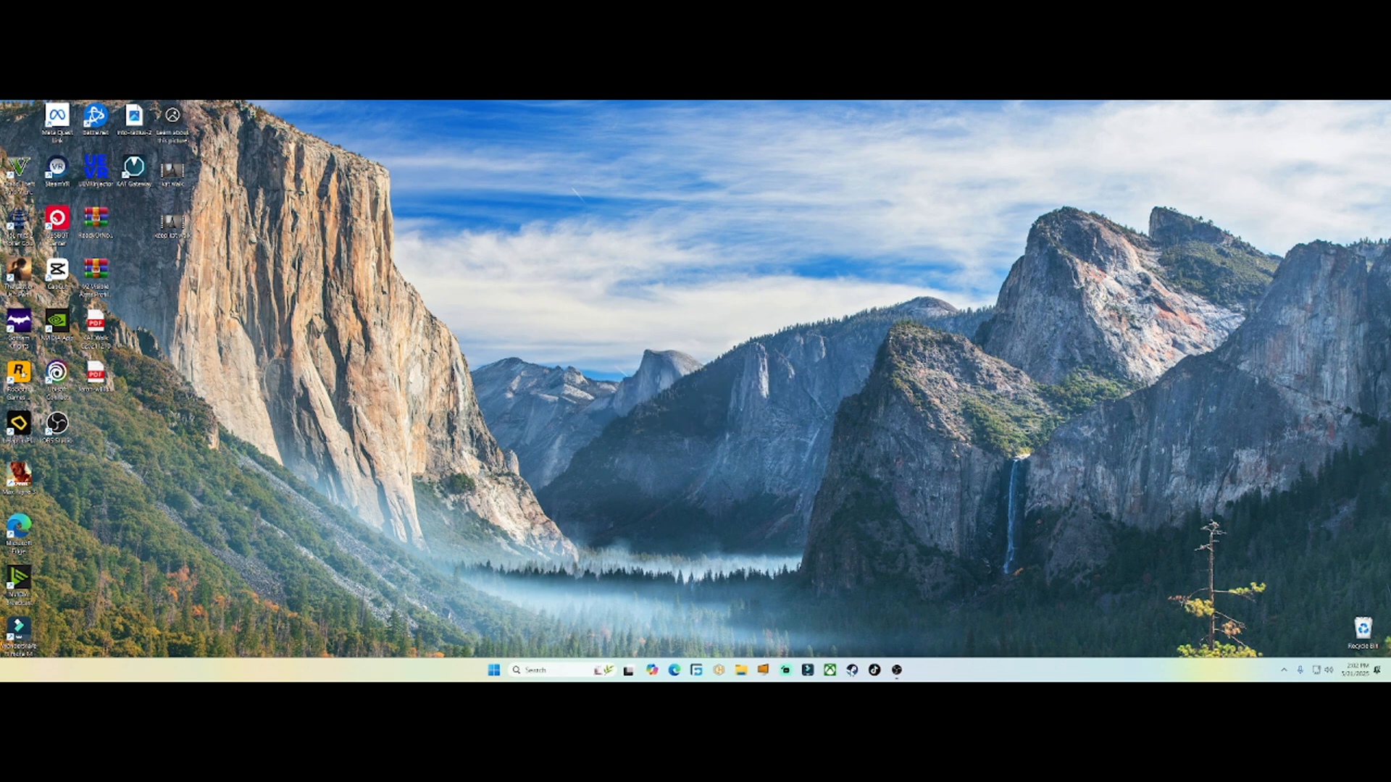
pyautogui.moveTo(843, 635)
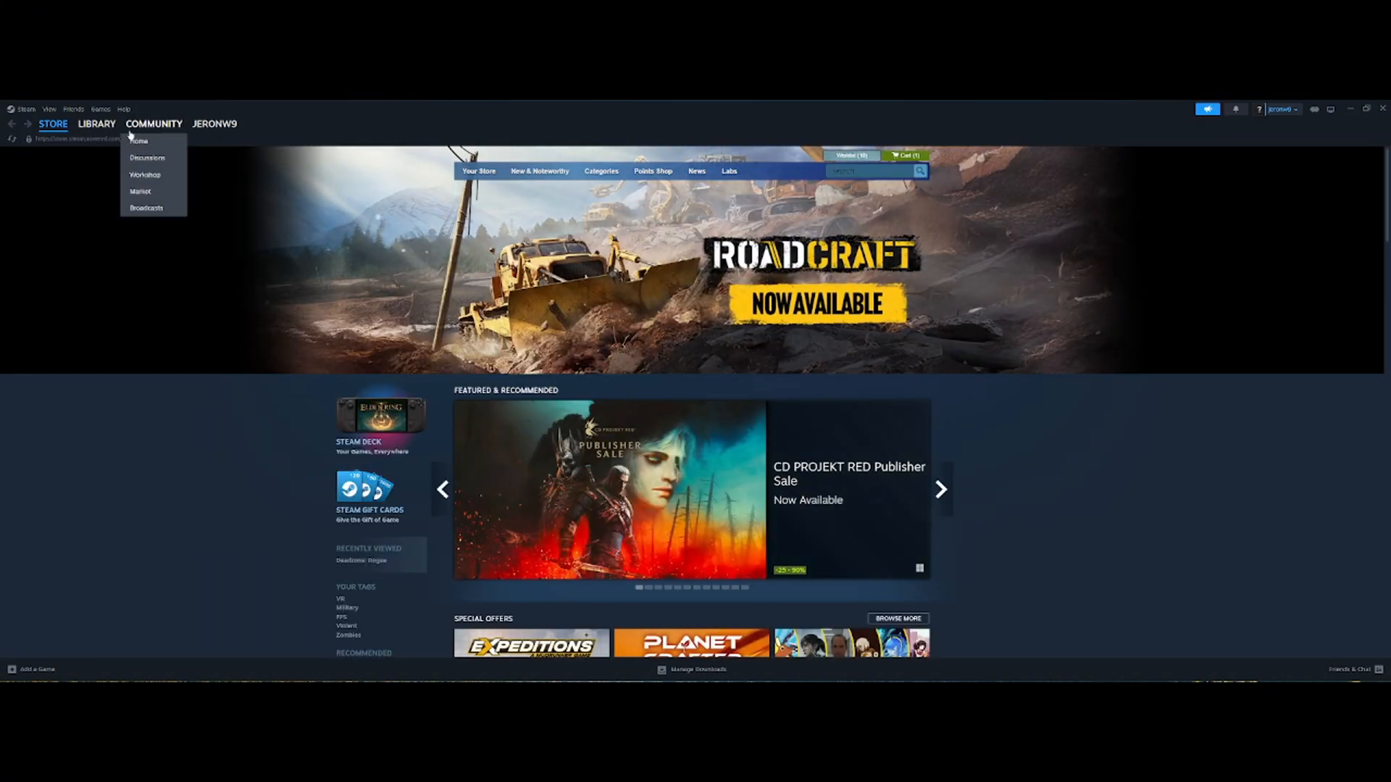
# Step: In the relaunched Steam library, search 'steam vr' to list SteamVR [beta]
pyautogui.click(97, 123)
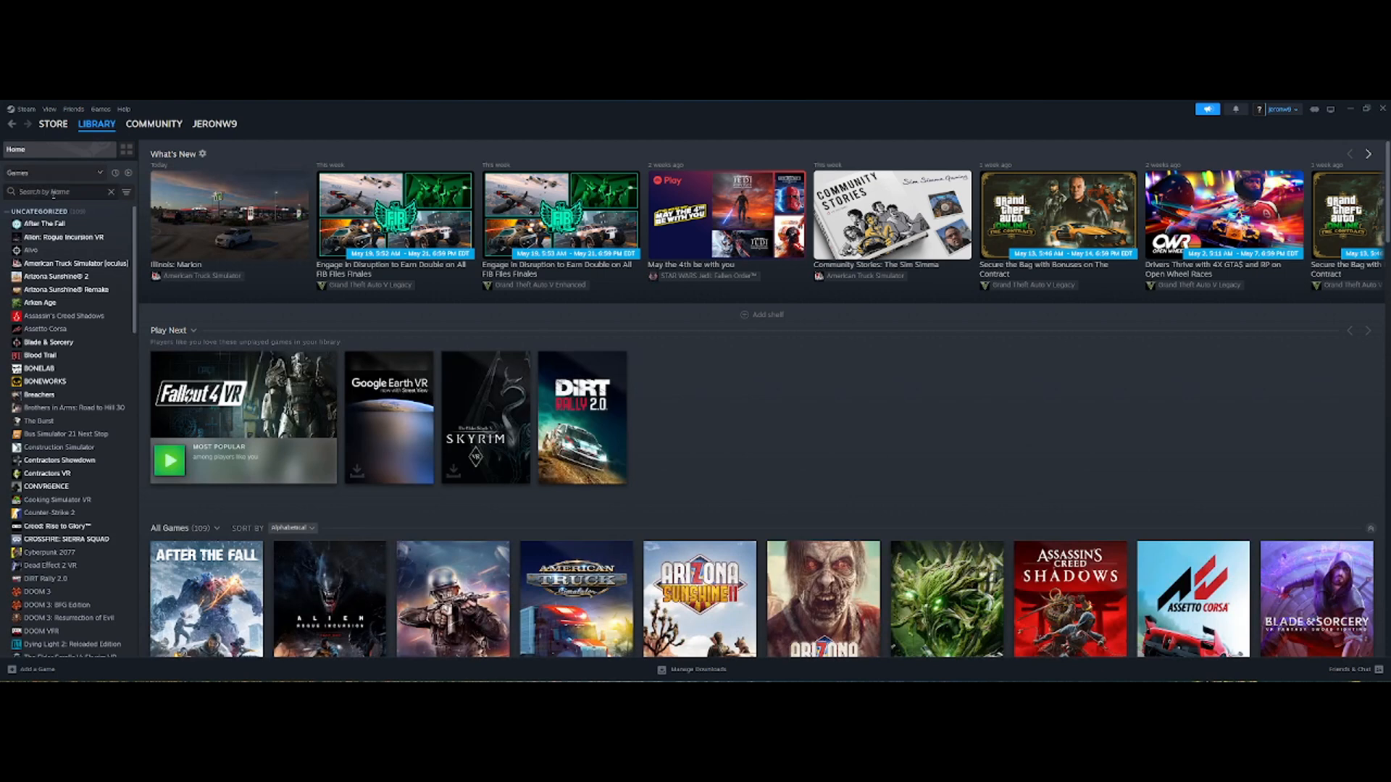
pyautogui.write('stea')
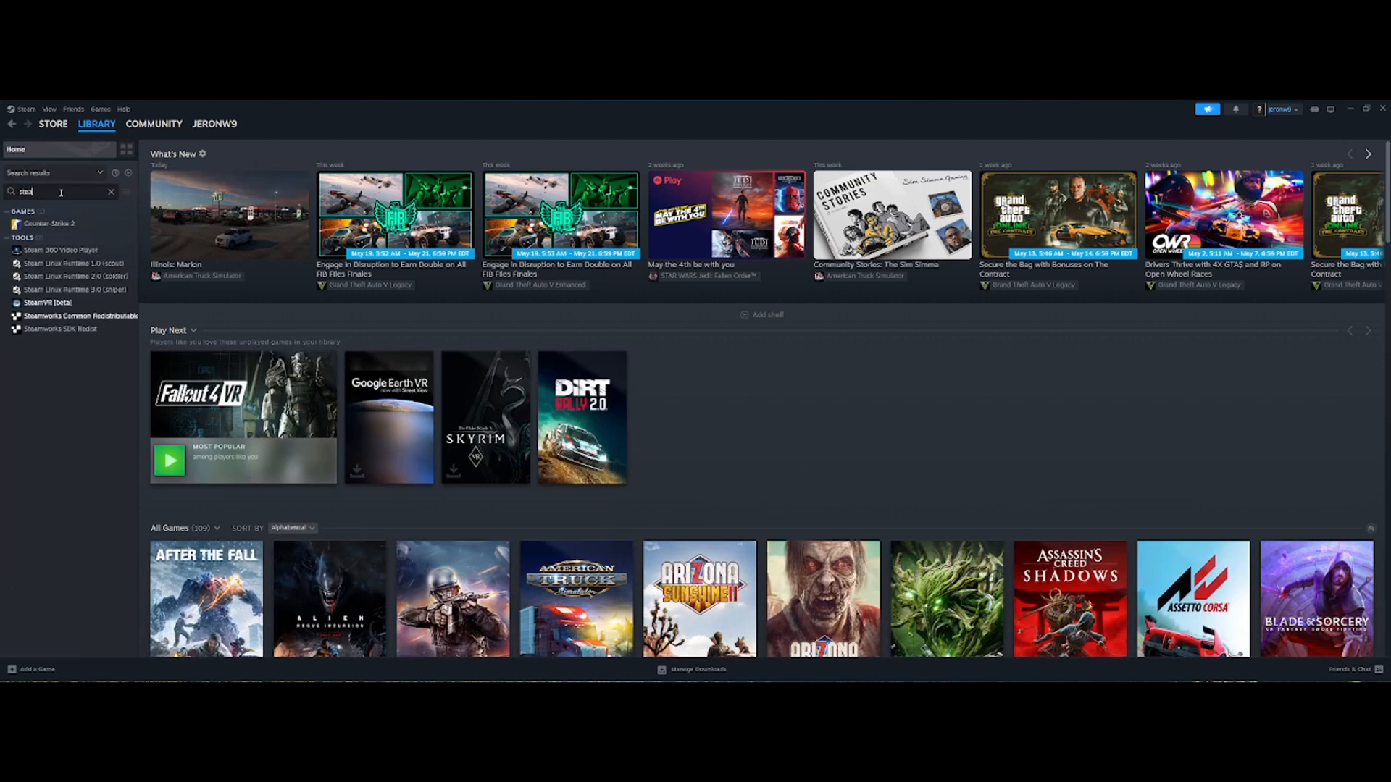
pyautogui.write('steam vr')
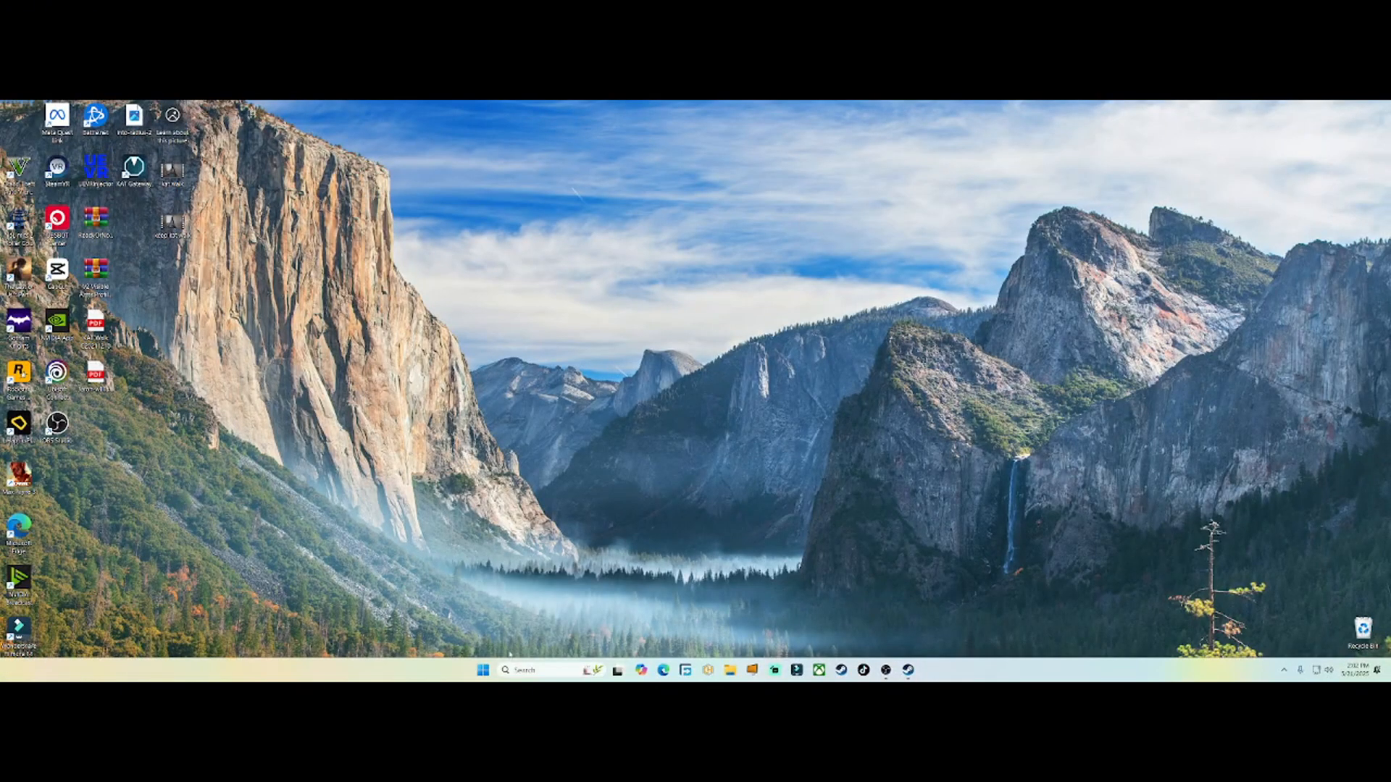
# Step: From Start, launch Windows Settings maximized and go to the System page
pyautogui.click(482, 669)
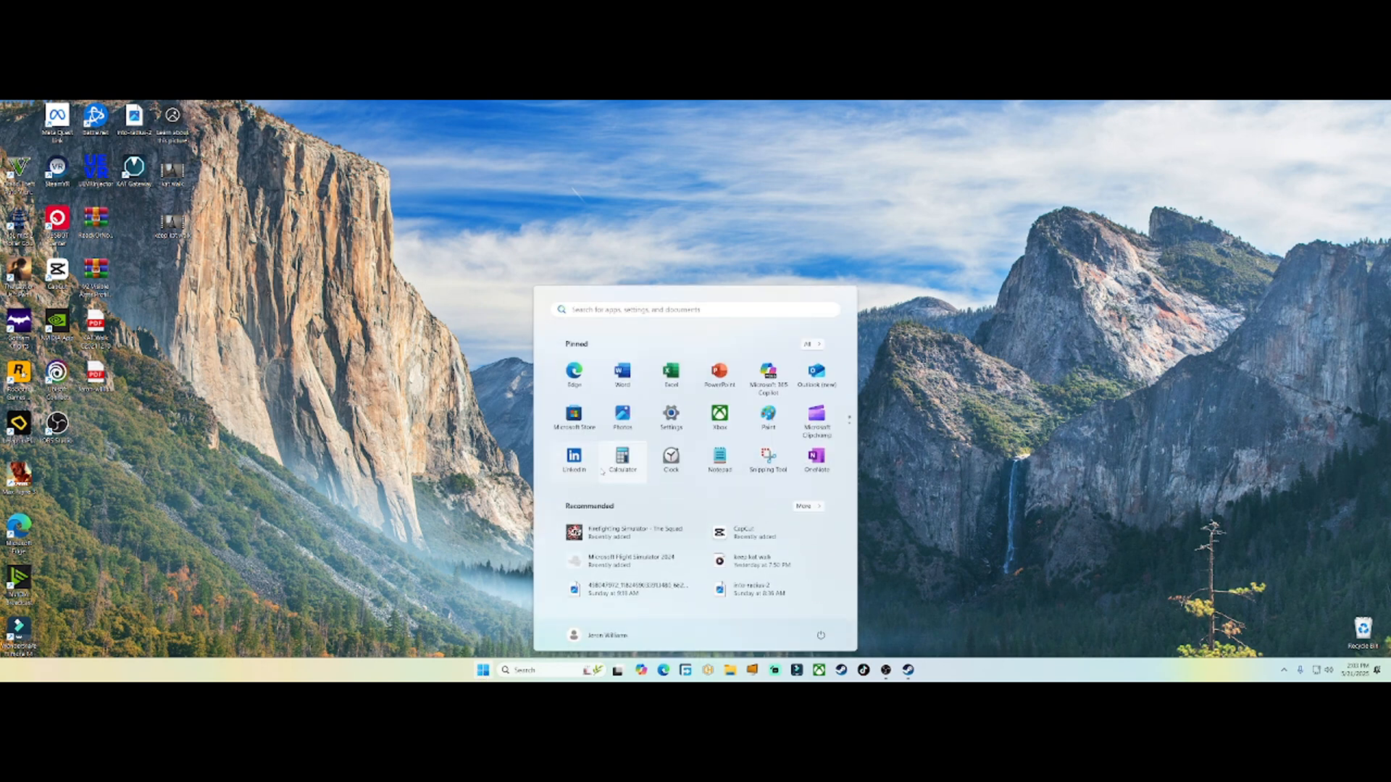
pyautogui.click(671, 417)
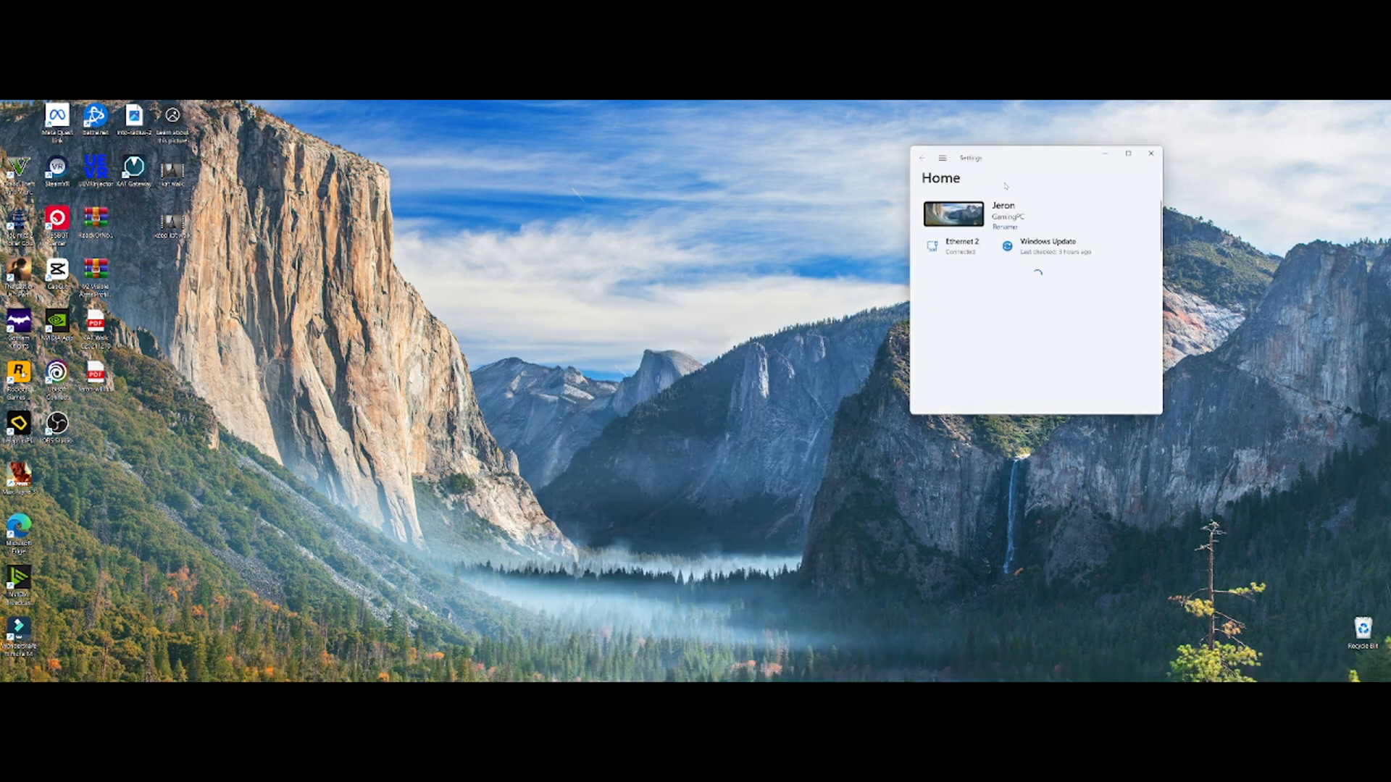
pyautogui.click(1127, 154)
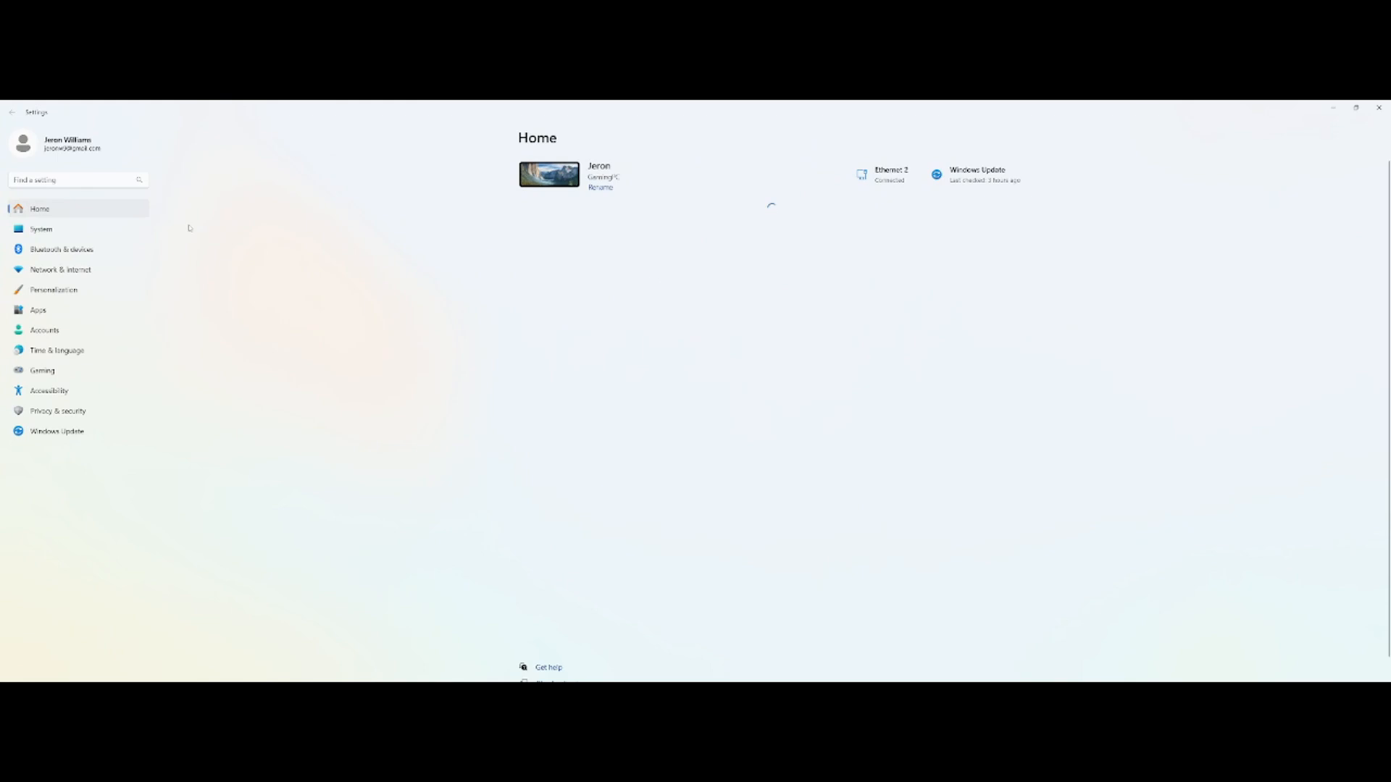
pyautogui.click(40, 229)
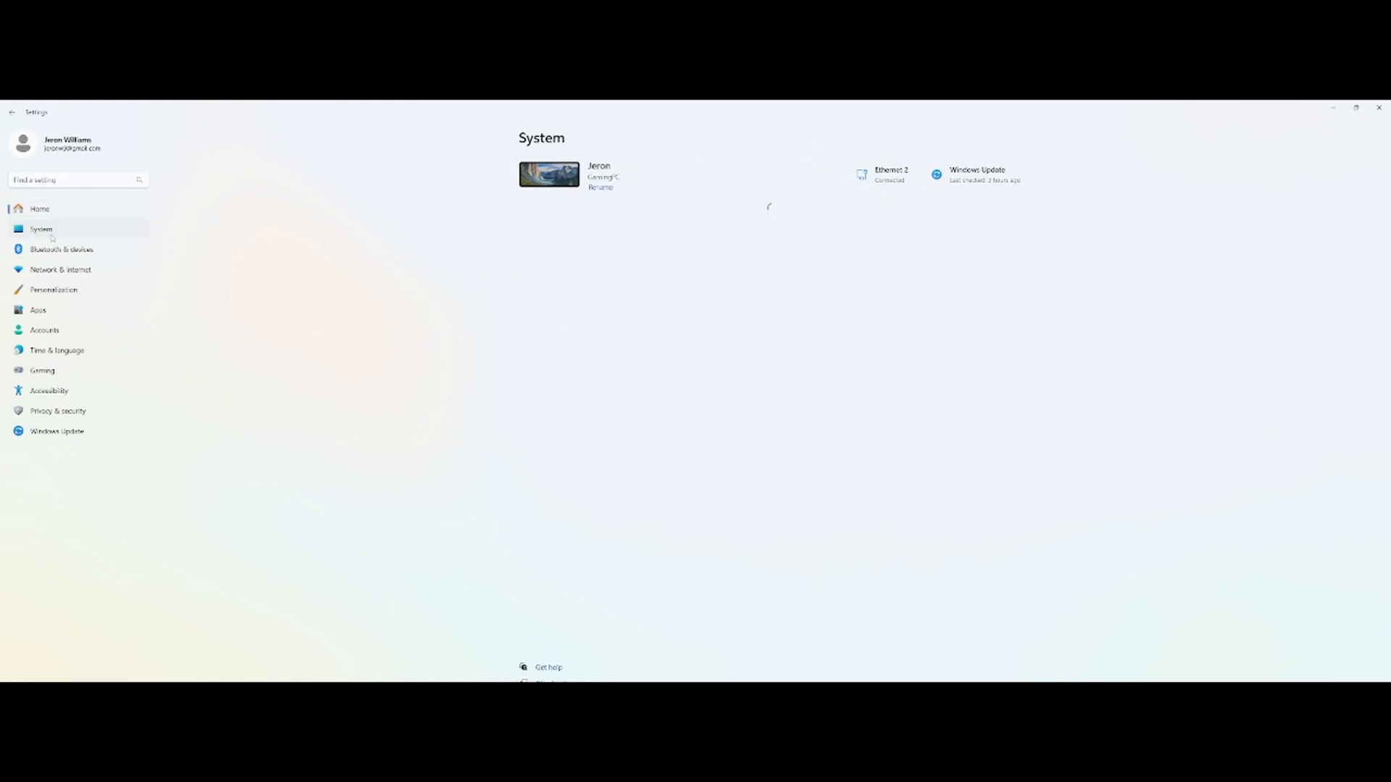
pyautogui.click(41, 229)
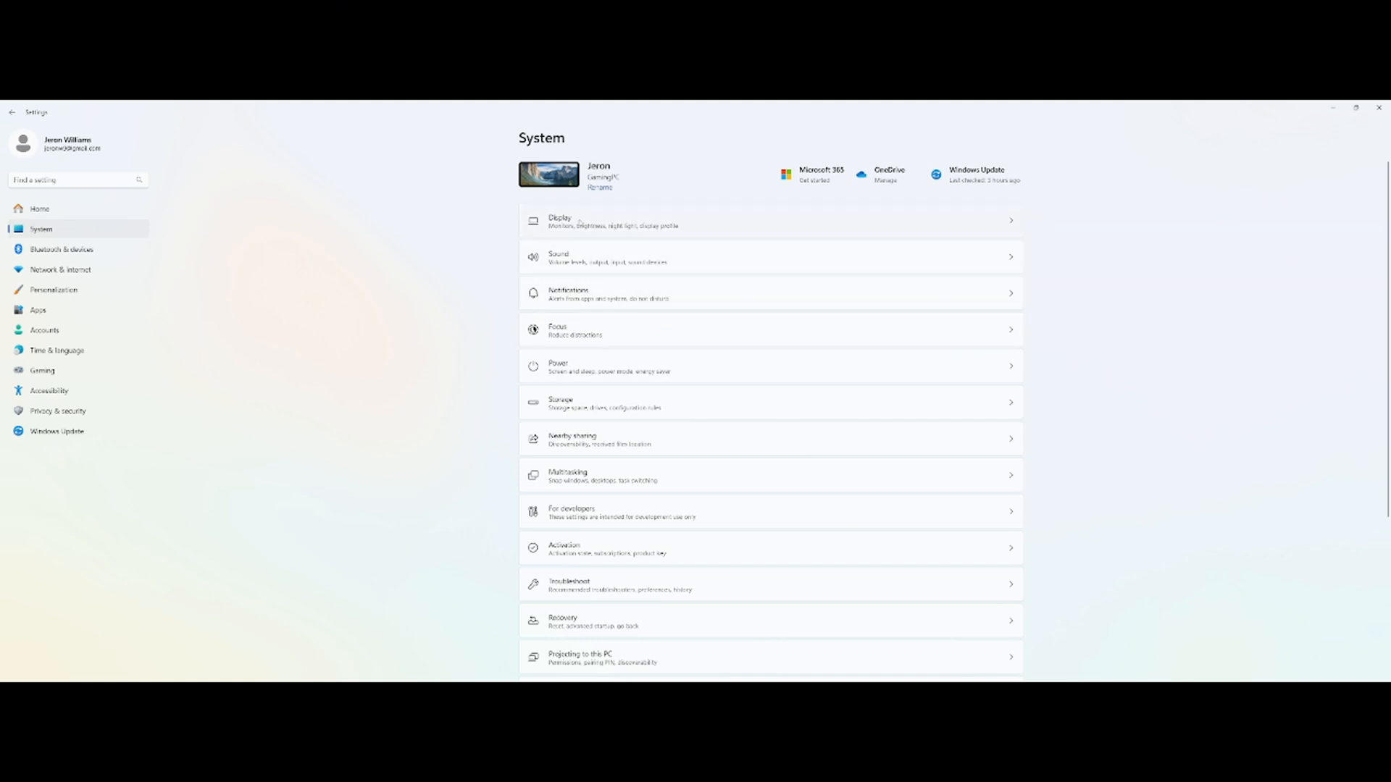
# Step: Go through Display to the Graphics settings page
pyautogui.click(560, 220)
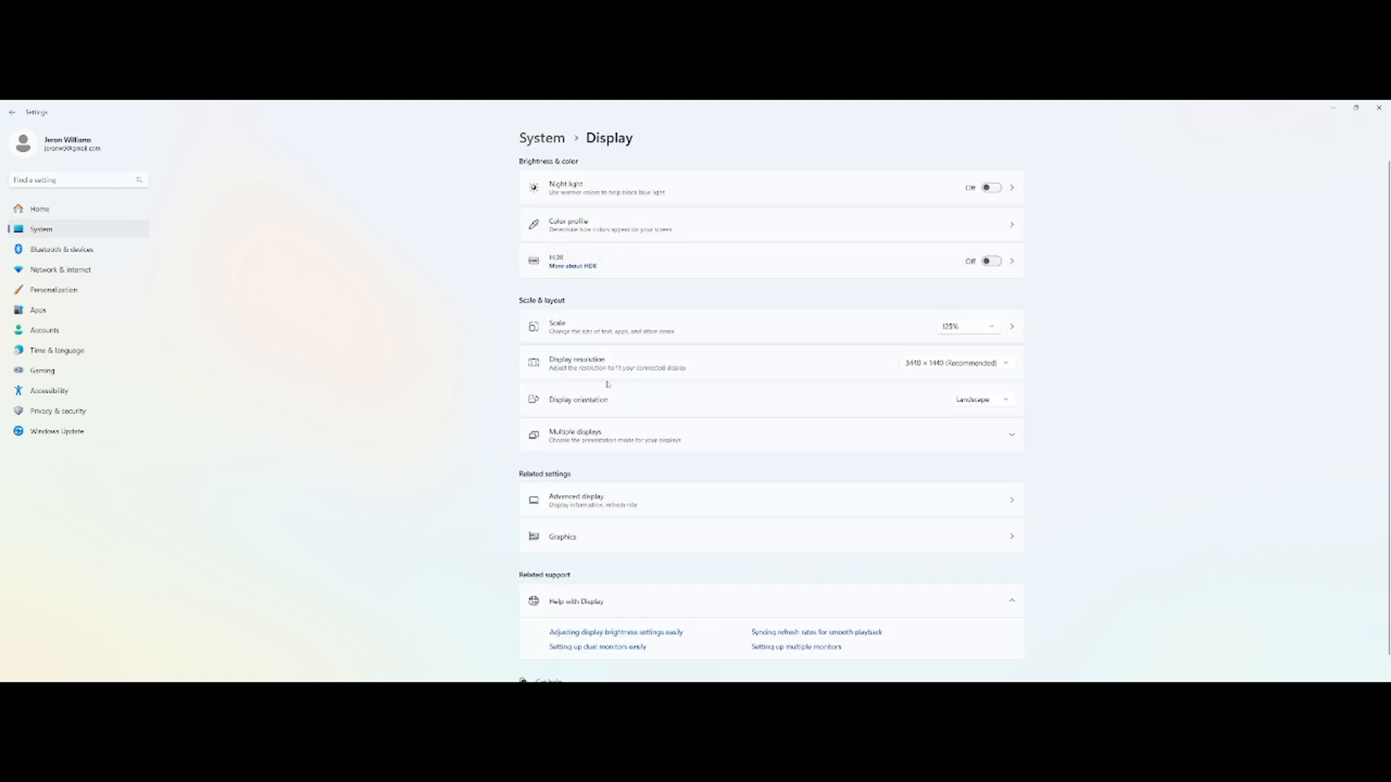
pyautogui.click(563, 536)
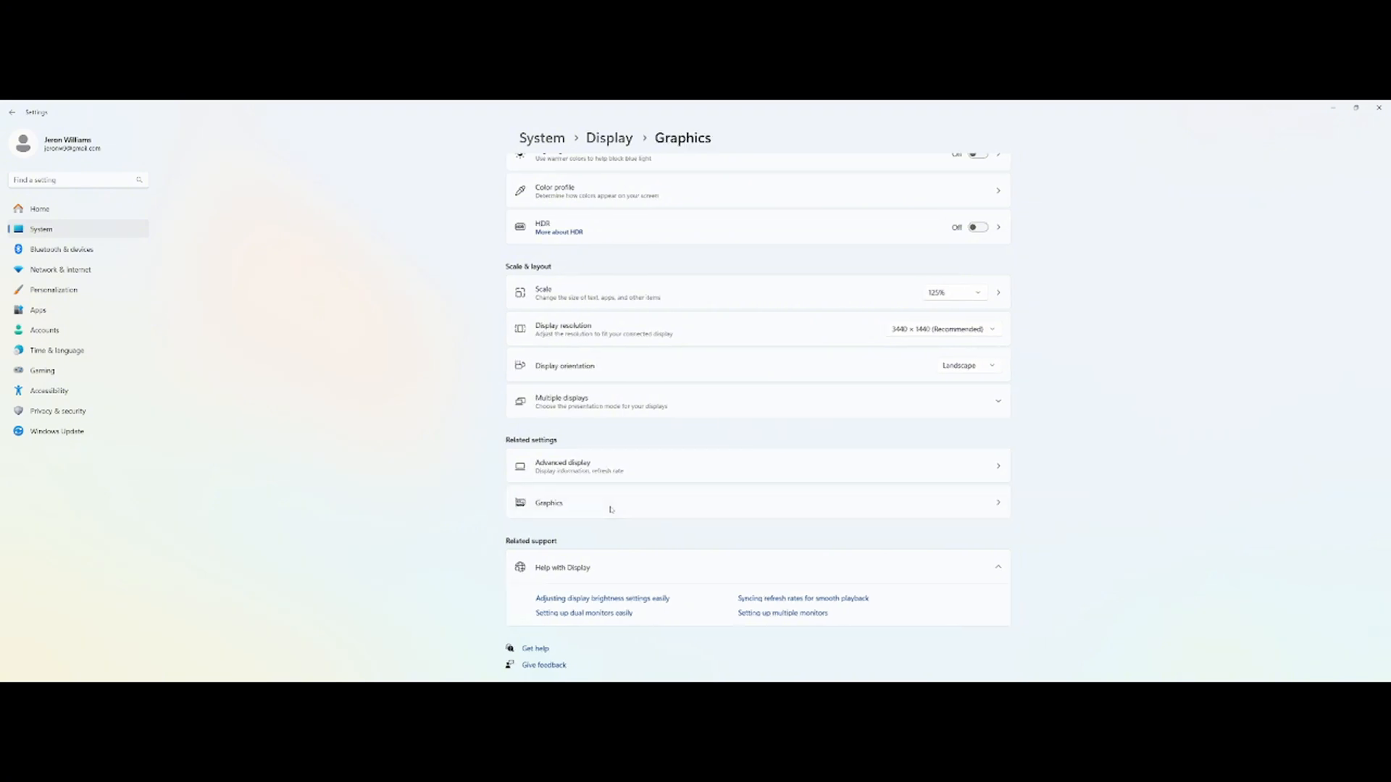
pyautogui.click(548, 503)
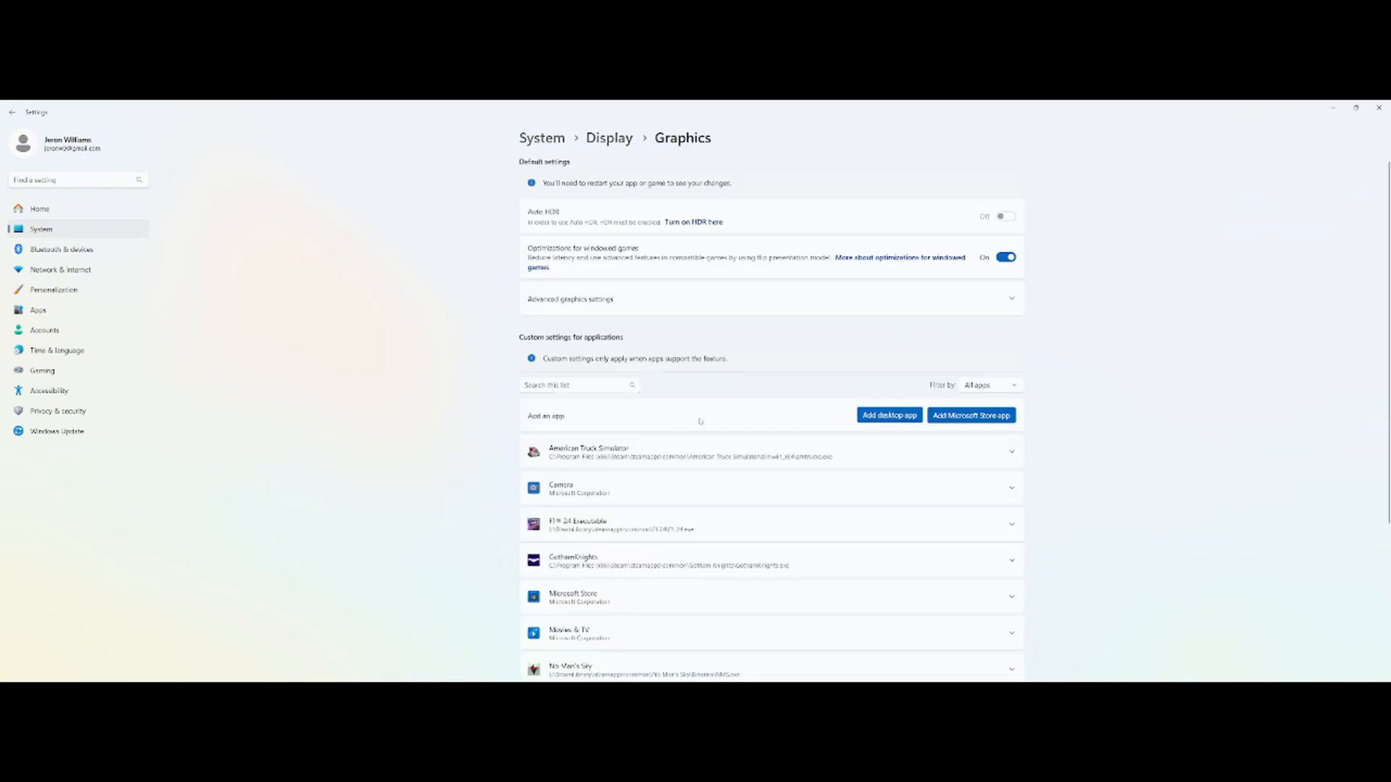
pyautogui.moveTo(747, 373)
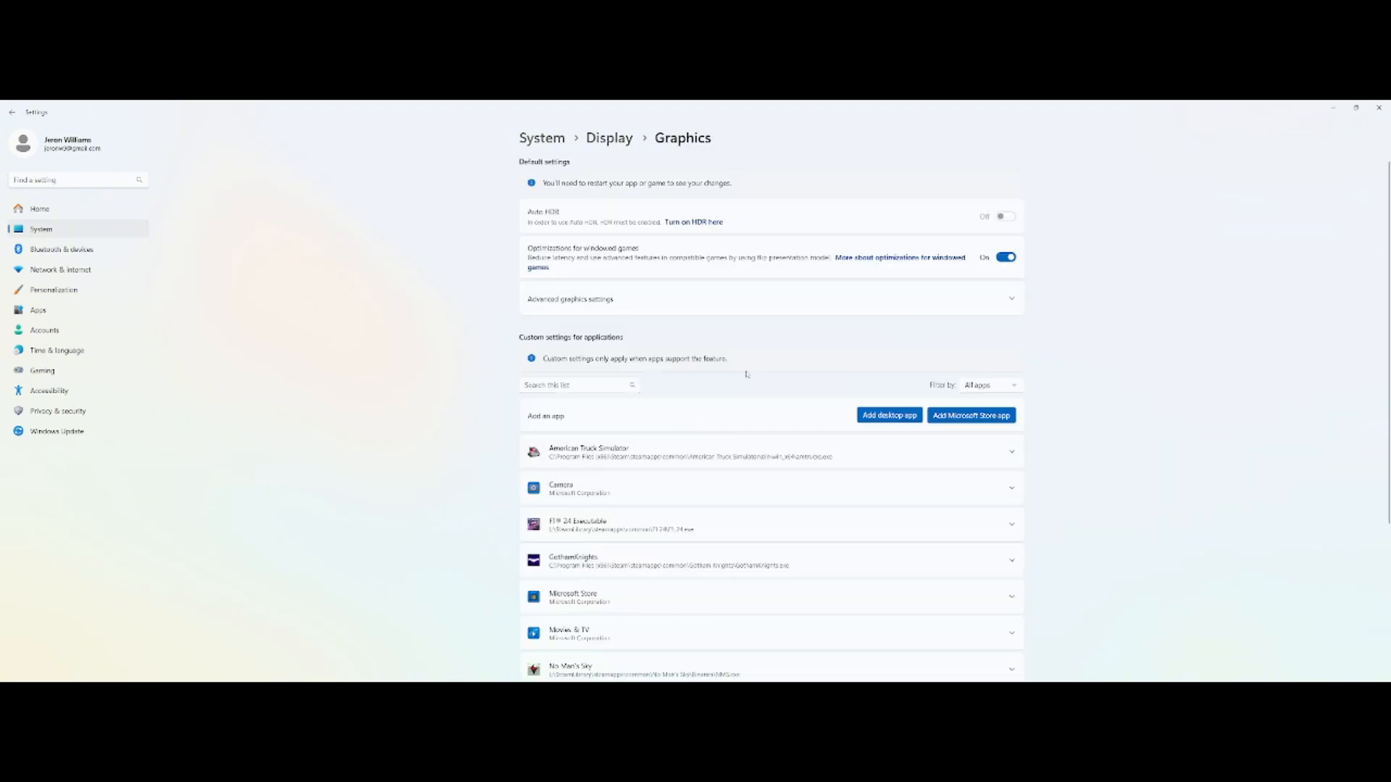
pyautogui.moveTo(857, 310)
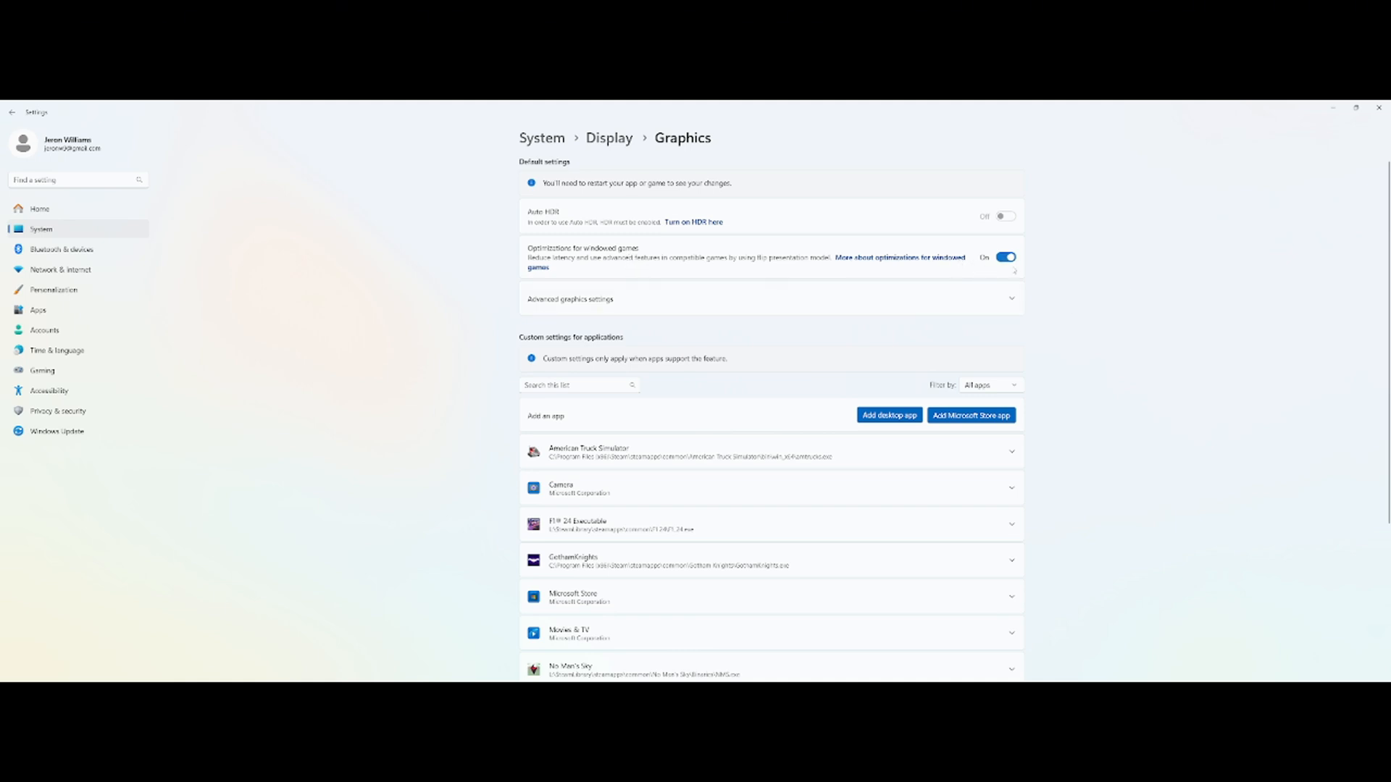
# Step: Switch 'Optimizations for windowed games' to Off and show the advanced graphics settings
pyautogui.click(1005, 258)
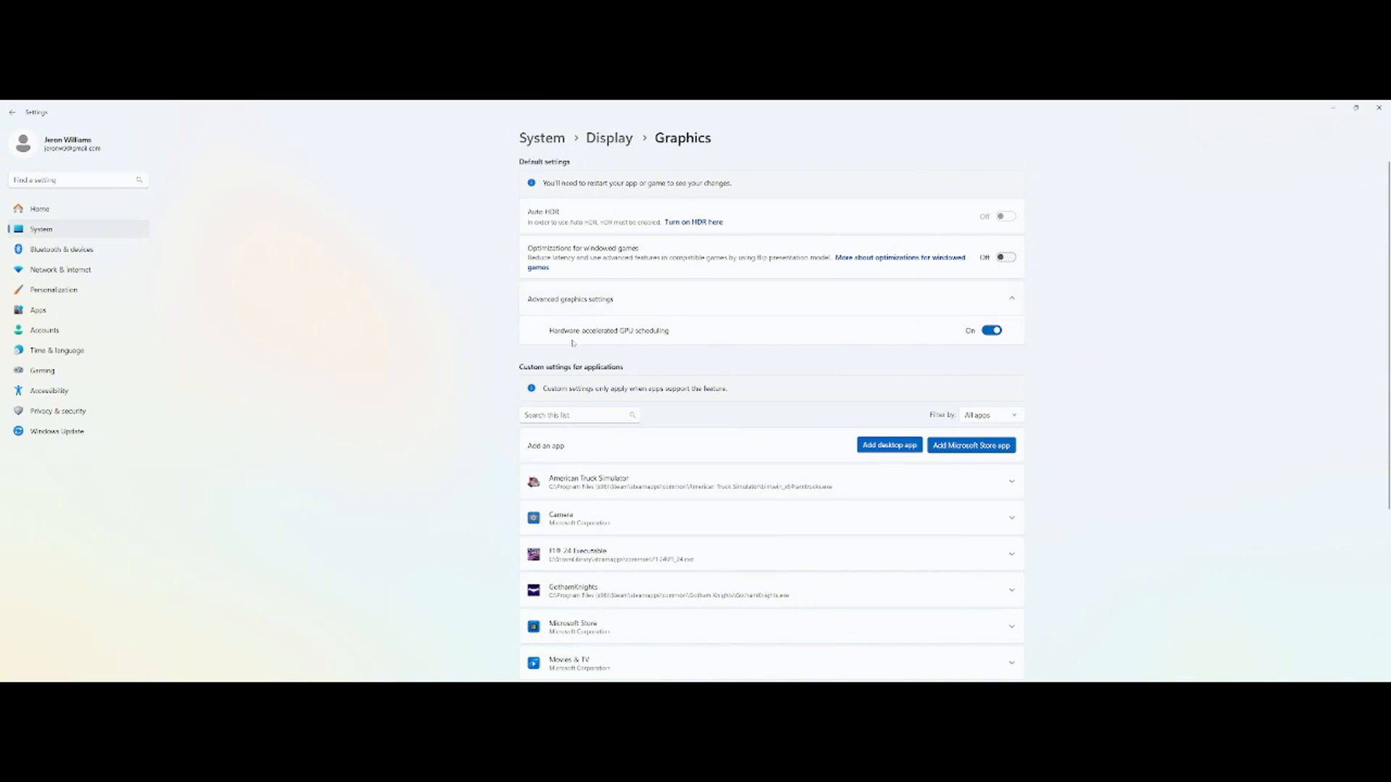
pyautogui.moveTo(688, 339)
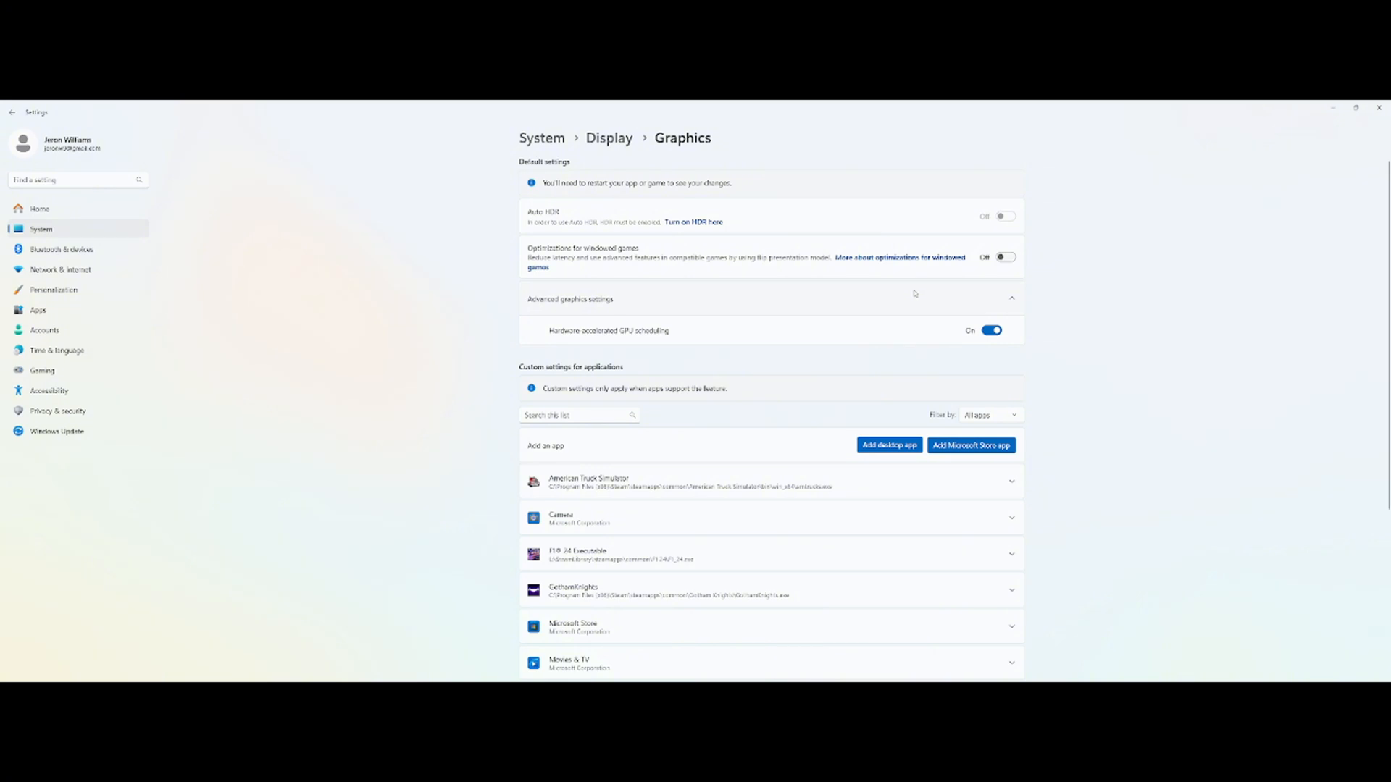
pyautogui.moveTo(733, 448)
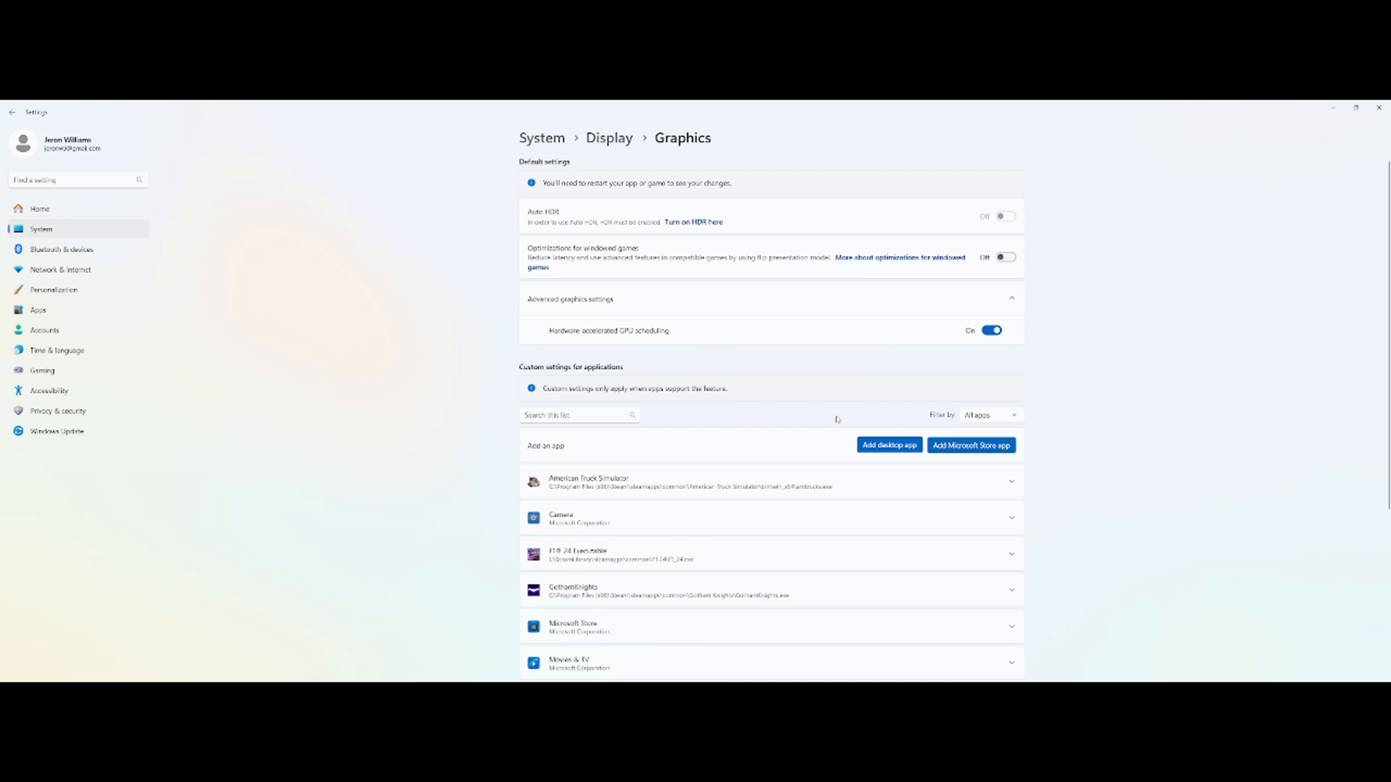
pyautogui.moveTo(834, 427)
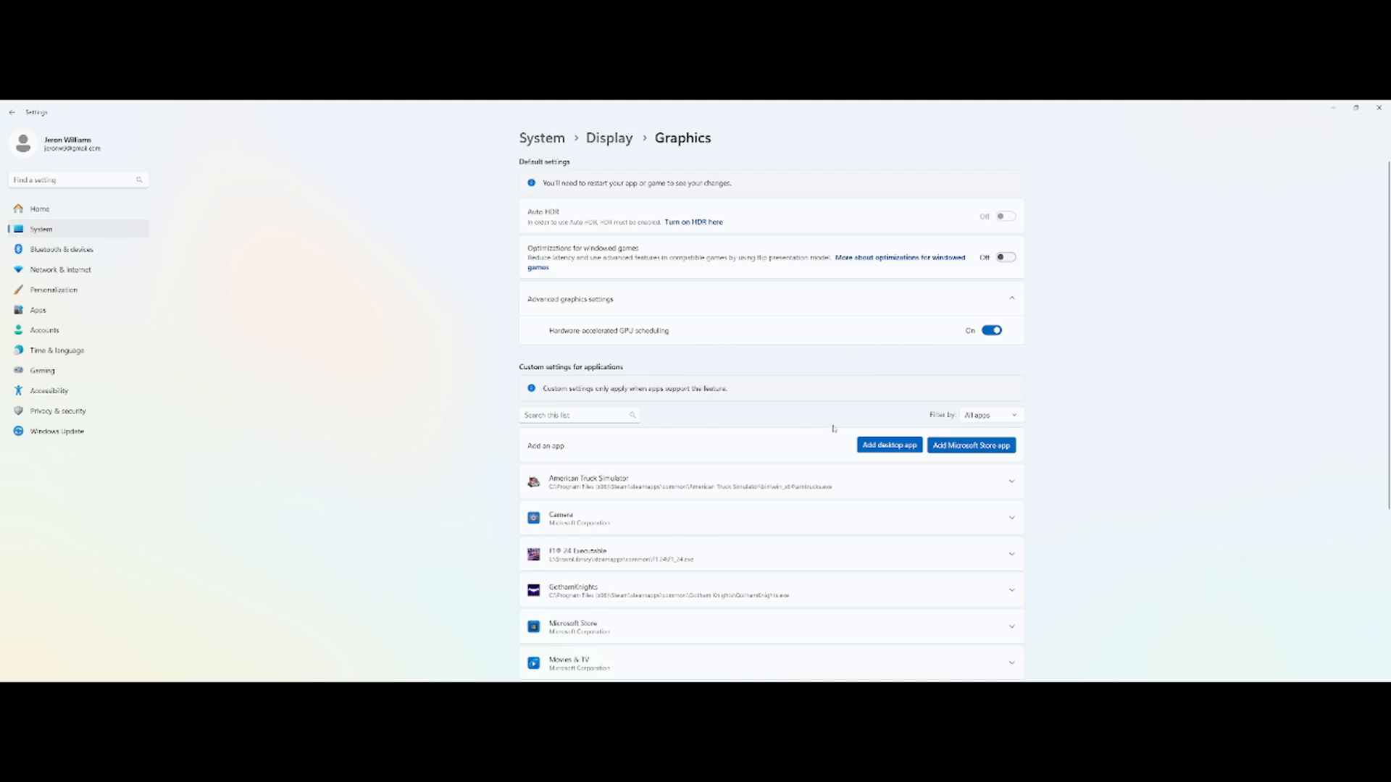
pyautogui.moveTo(835, 429)
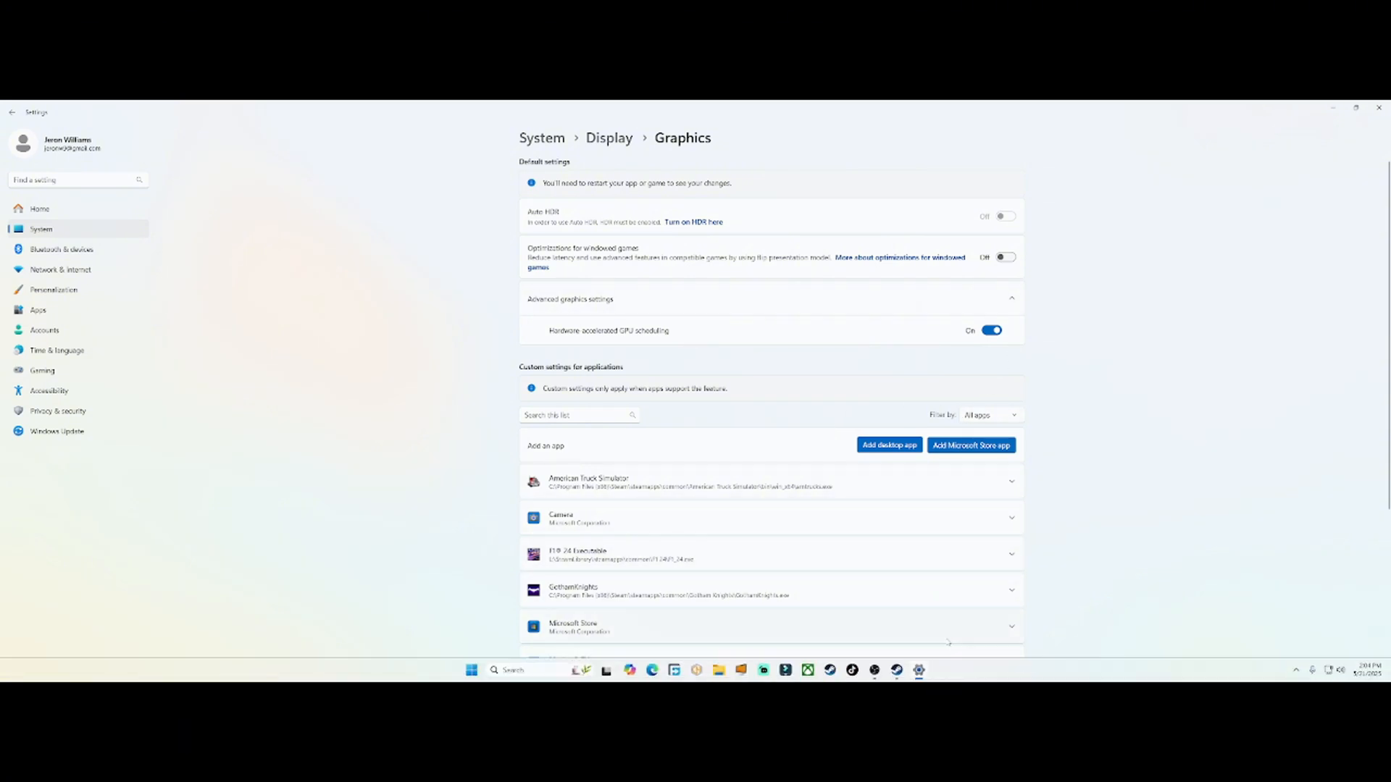
pyautogui.scroll(-3)
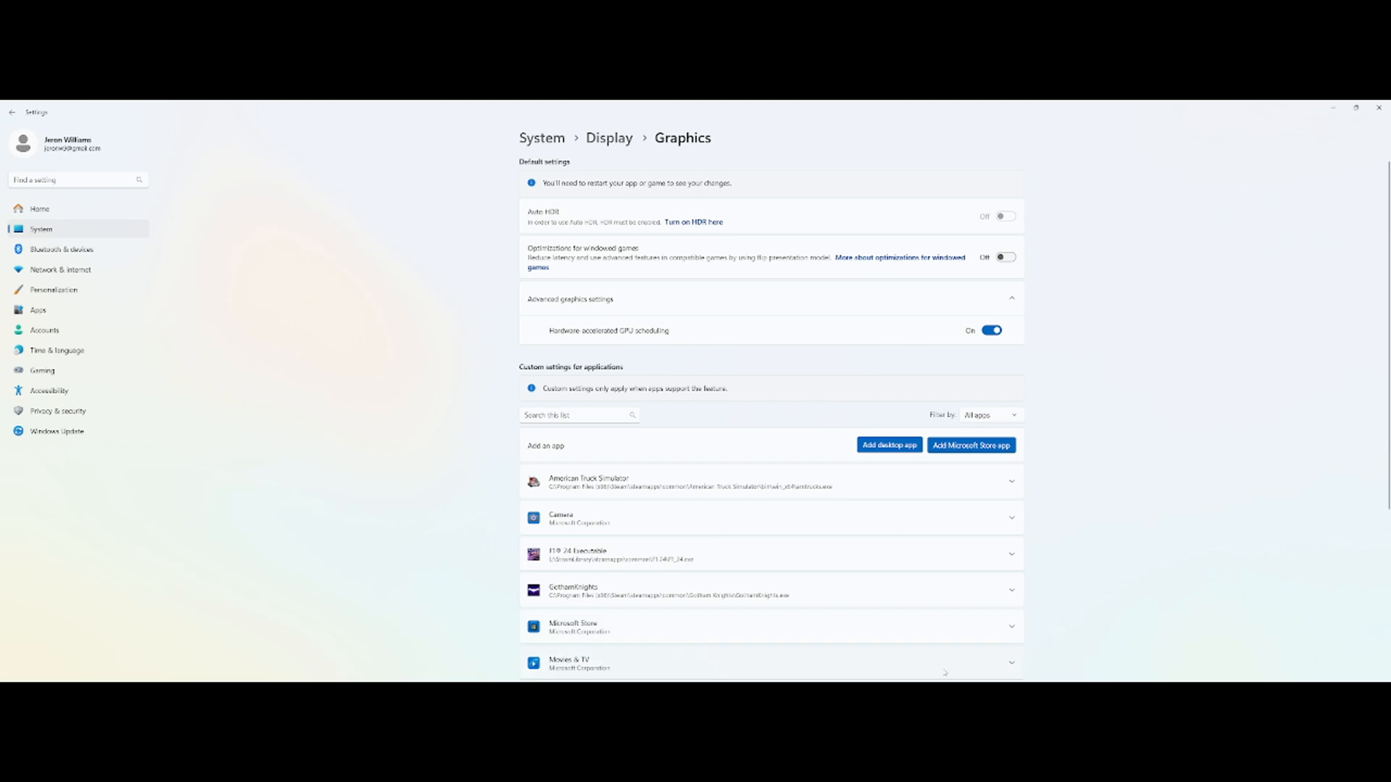